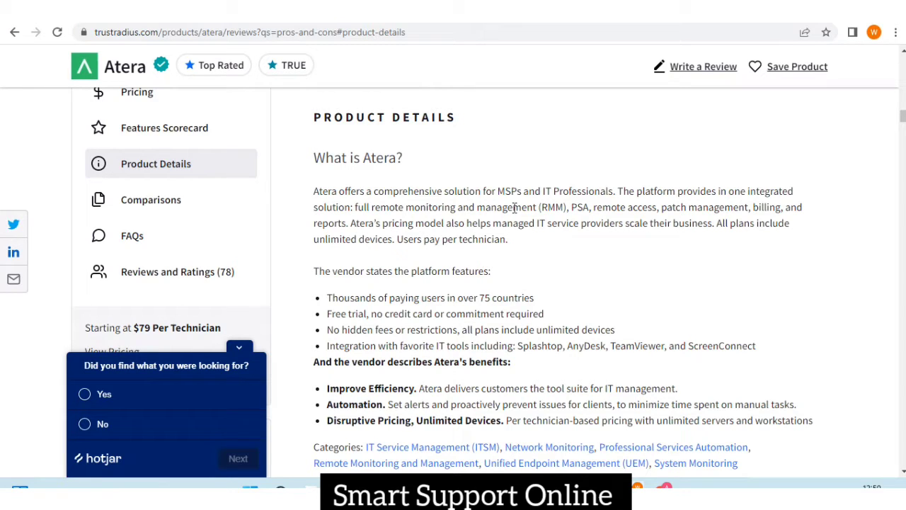
mouse_move(404, 187)
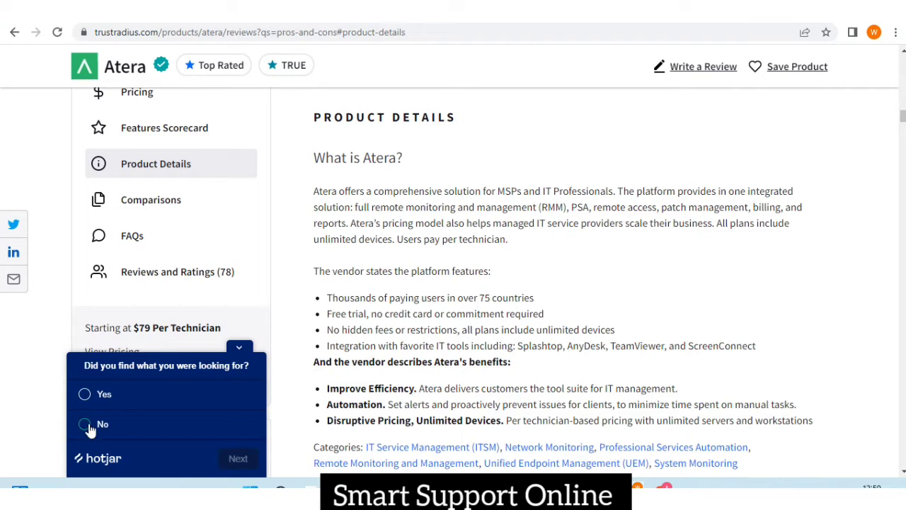
Answer the Hotjar survey with No and highlight the 'full remote monitoring and management' phrase
click(85, 424)
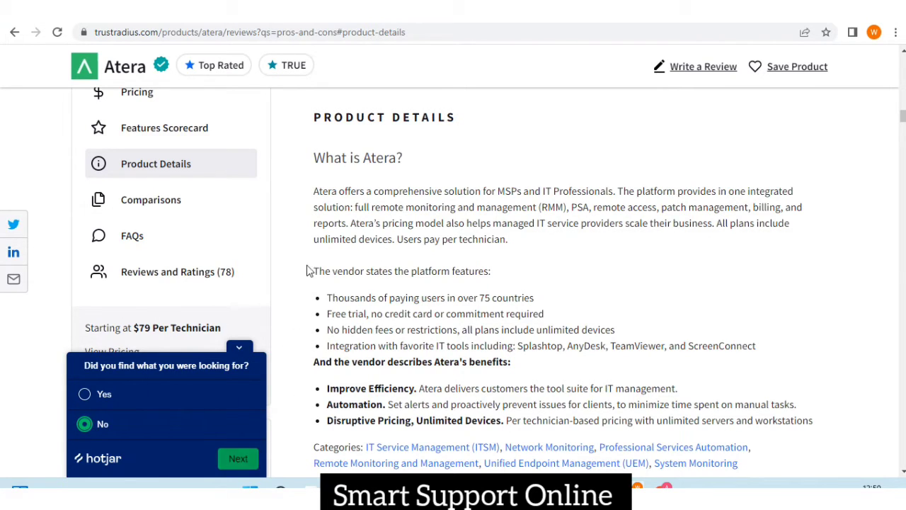
mouse_move(501, 204)
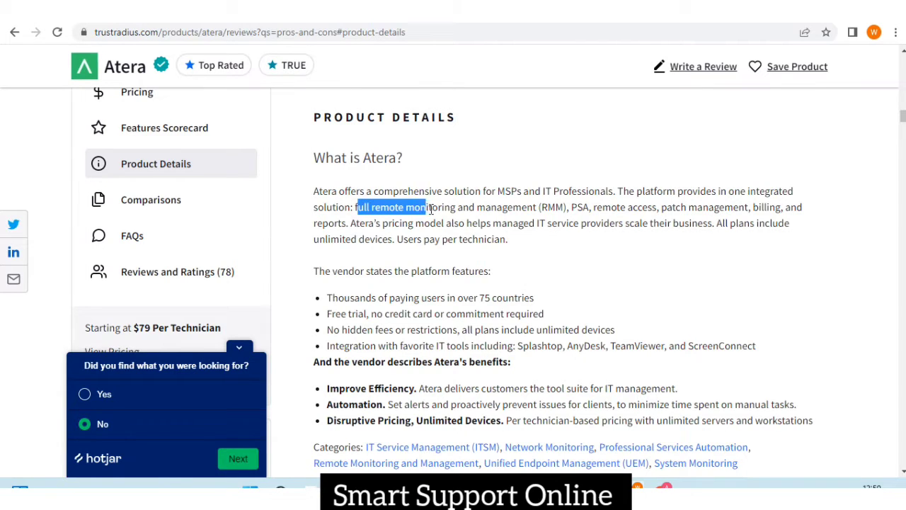
drag(419, 207, 537, 206)
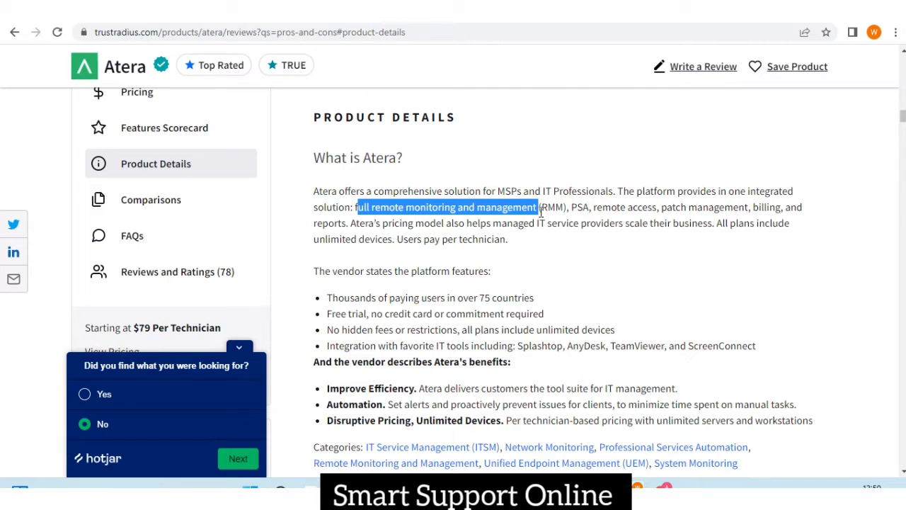
mouse_move(691, 229)
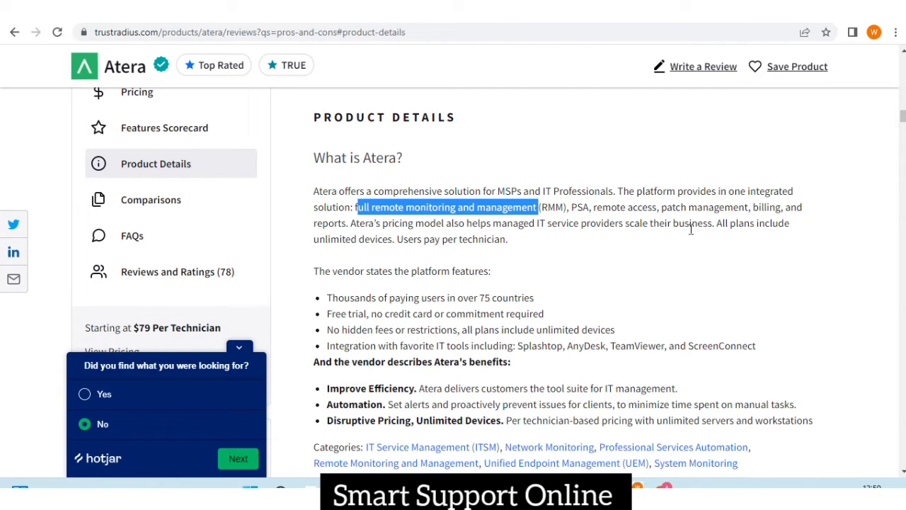
mouse_move(466, 263)
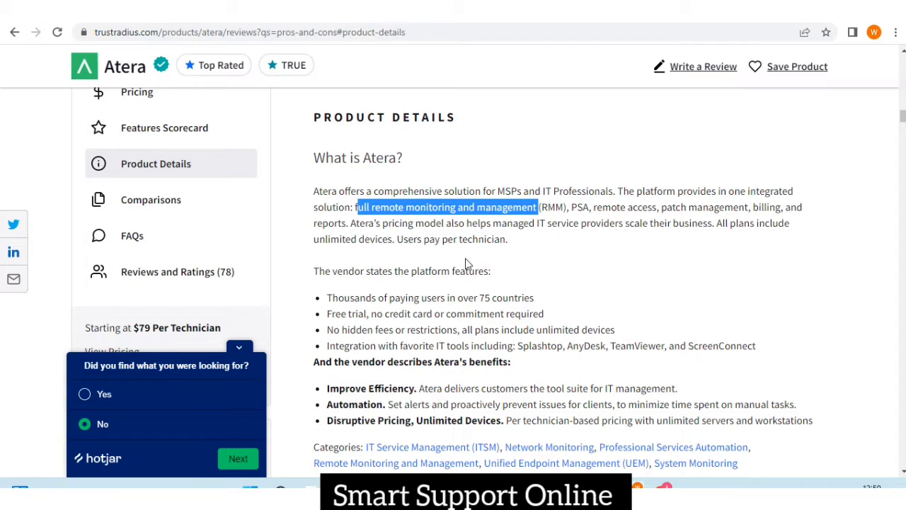
mouse_move(451, 235)
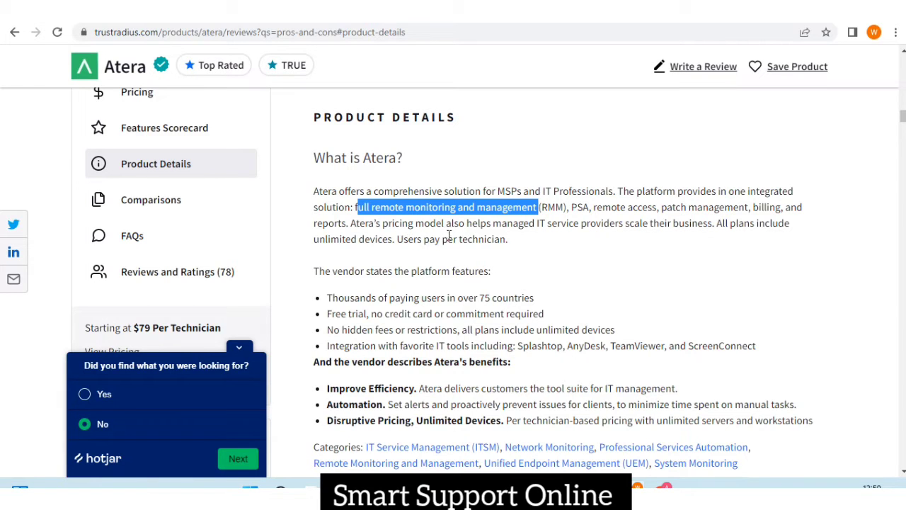
mouse_move(495, 235)
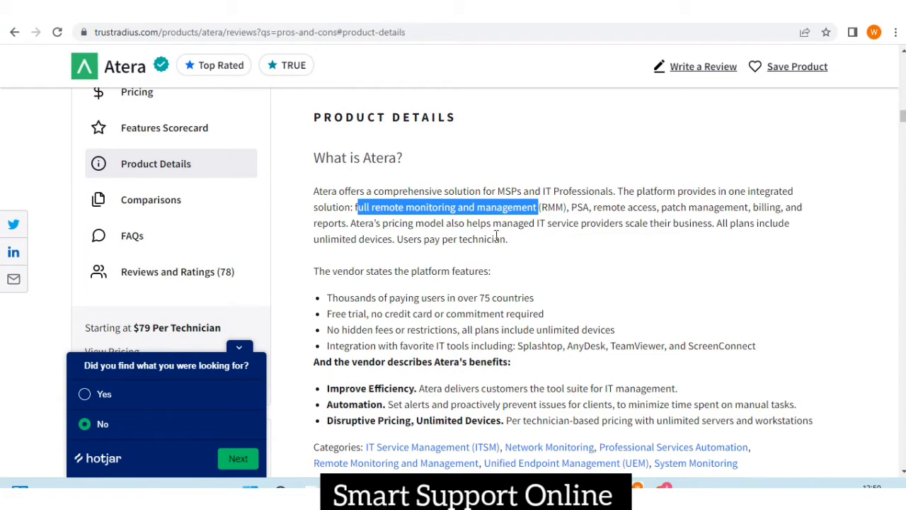
mouse_move(645, 251)
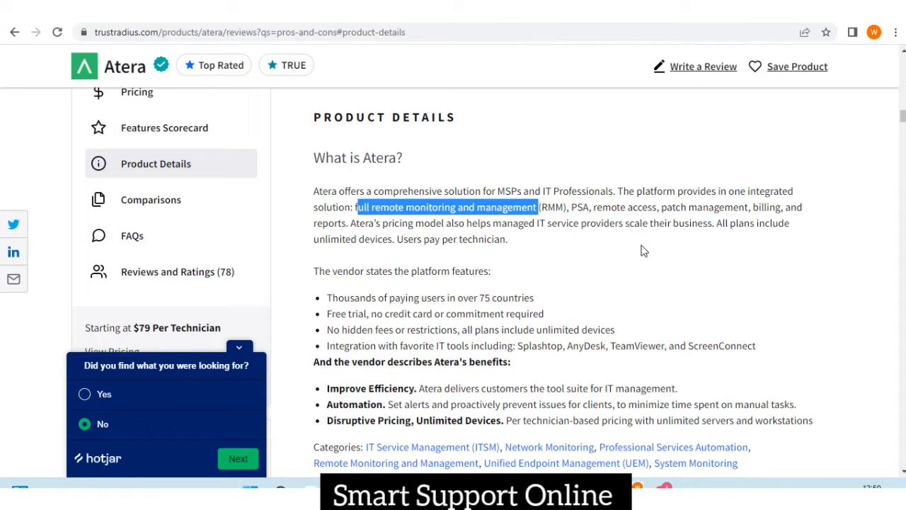
mouse_move(740, 247)
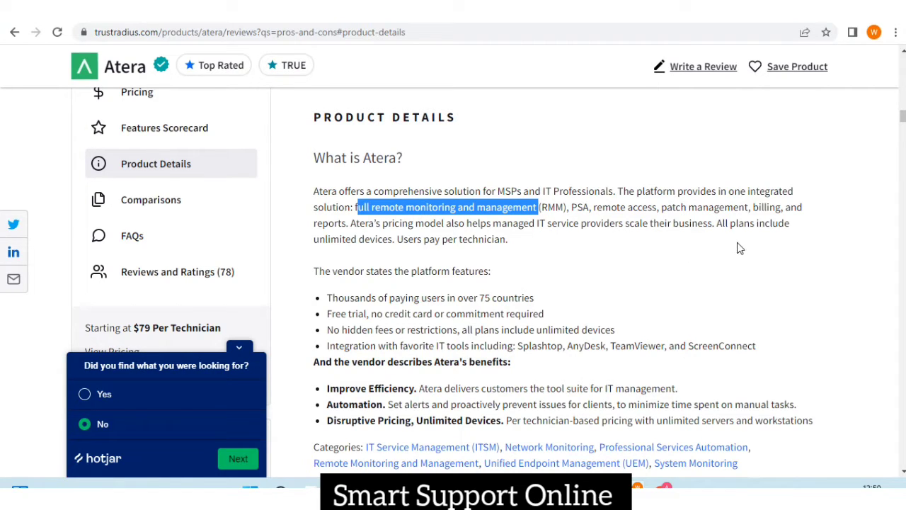
mouse_move(428, 266)
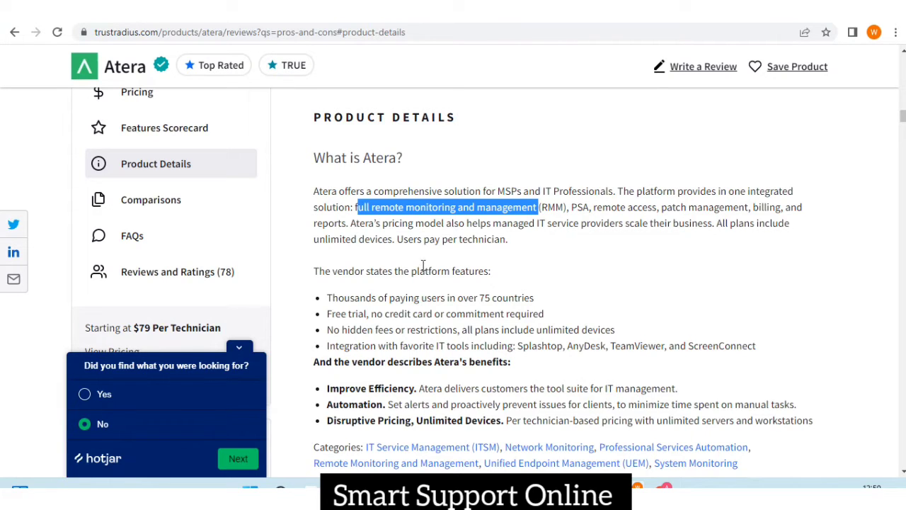
mouse_move(484, 289)
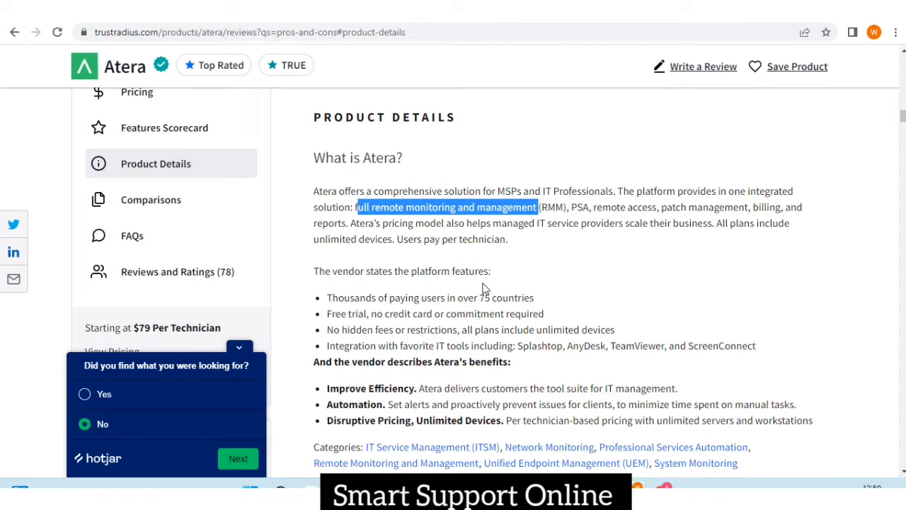
mouse_move(460, 314)
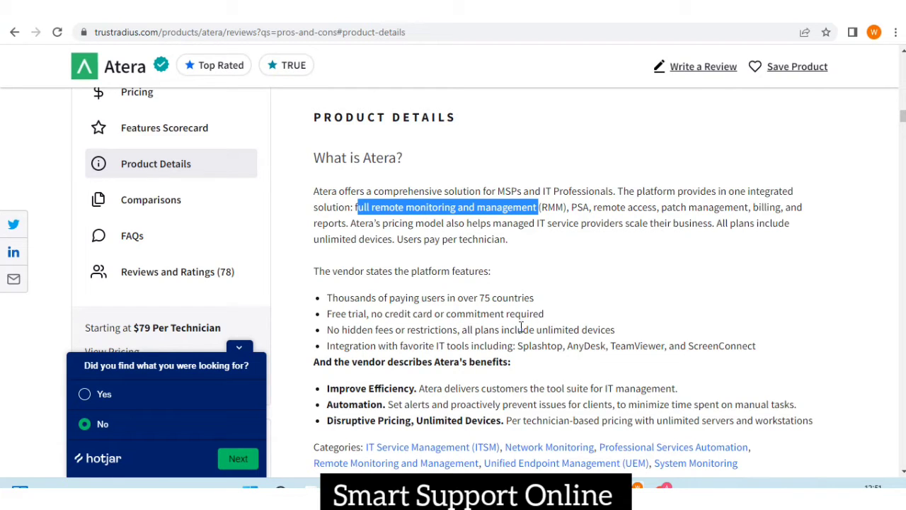
mouse_move(453, 357)
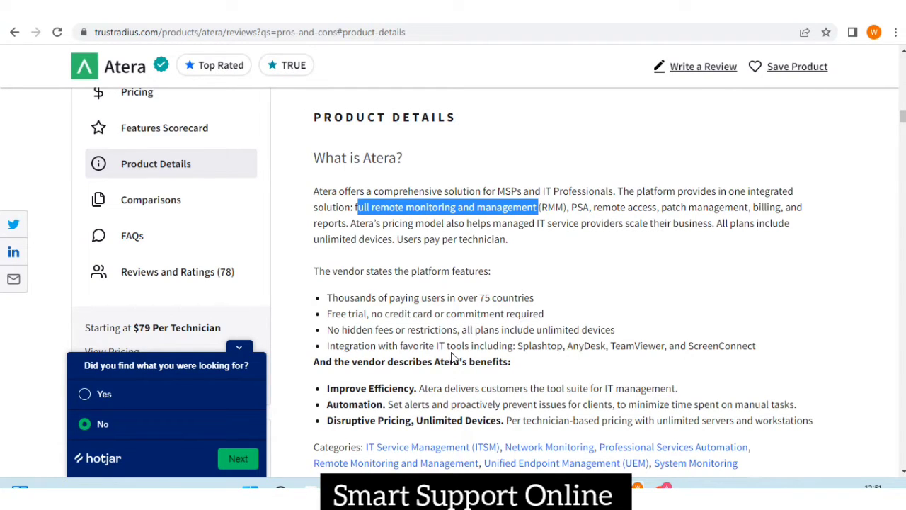
mouse_move(502, 343)
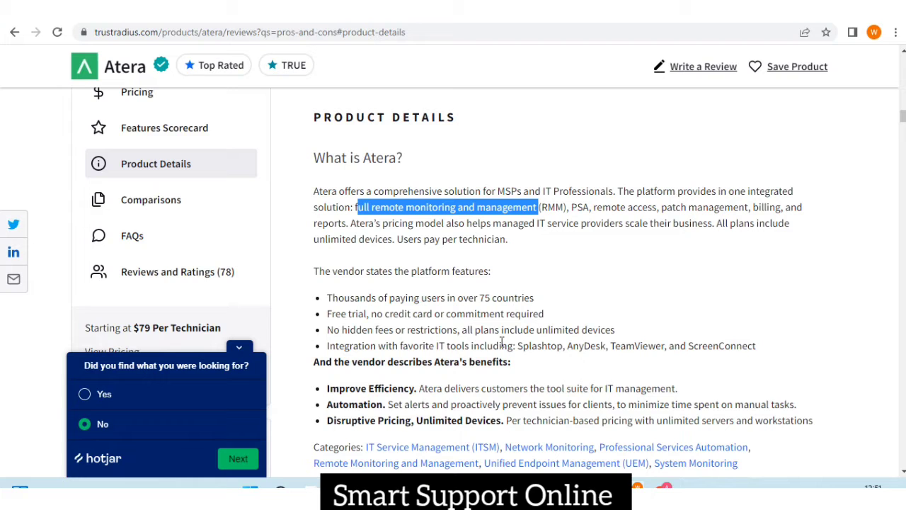
Scroll down to the vendor-described benefits and Atera's Categories links
scroll(down, 3)
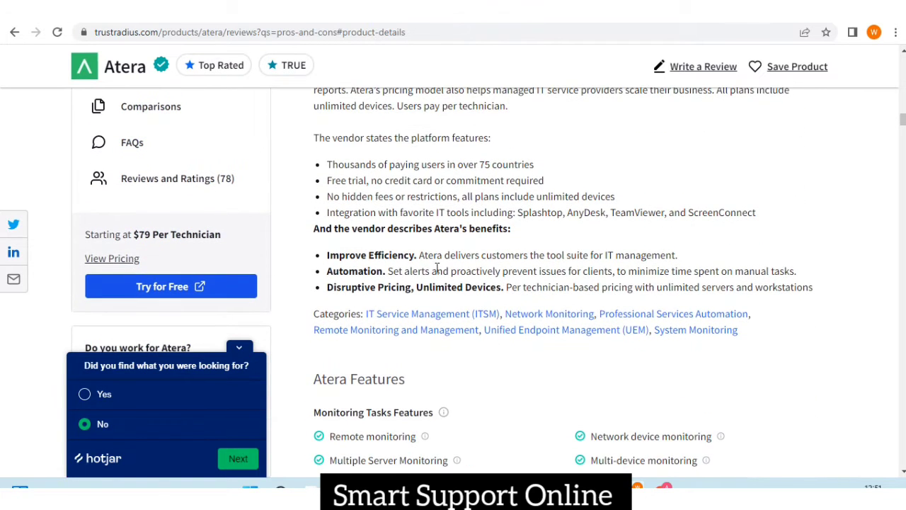
mouse_move(643, 271)
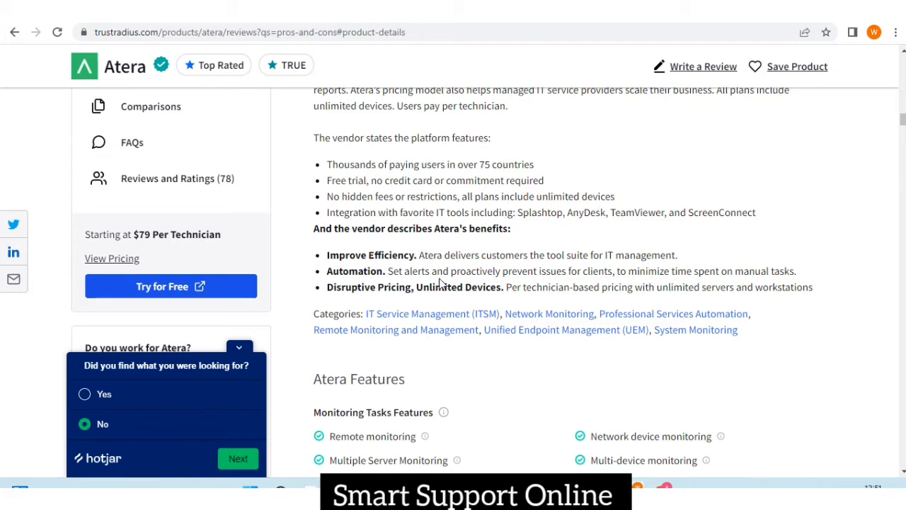
mouse_move(521, 286)
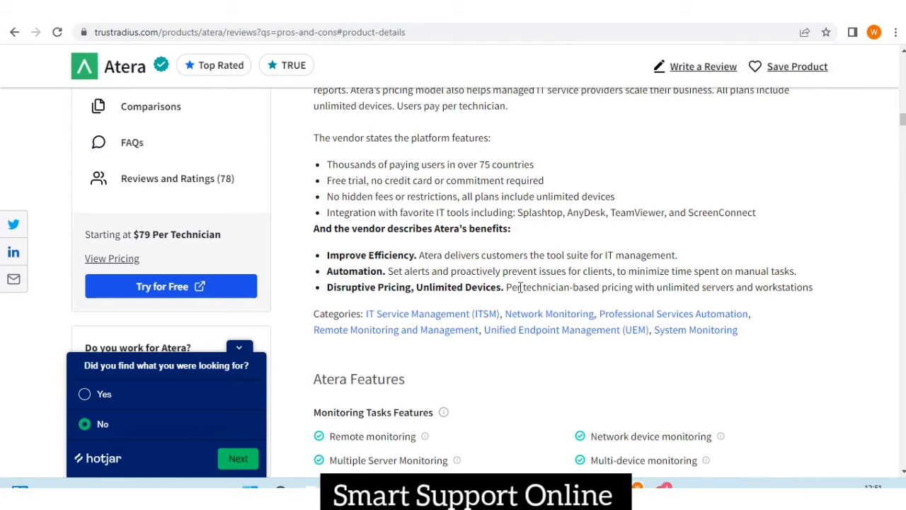
mouse_move(570, 283)
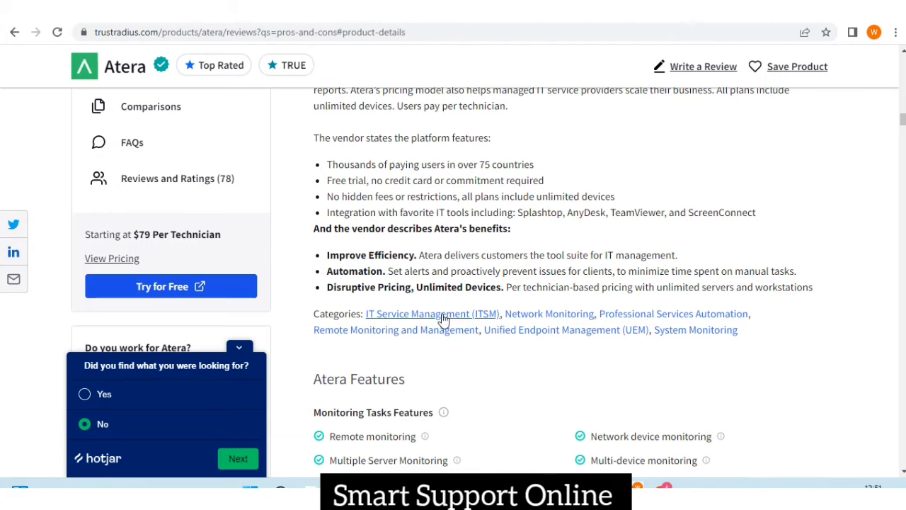
mouse_move(536, 300)
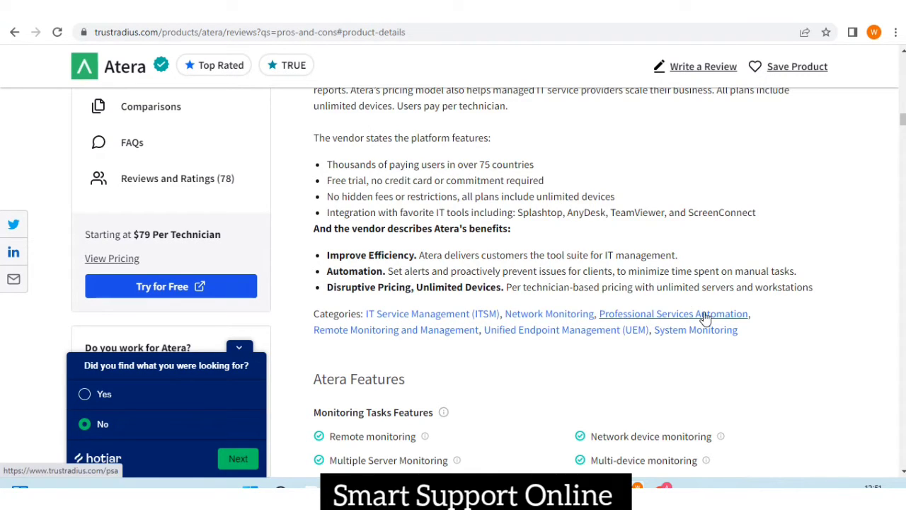
mouse_move(782, 299)
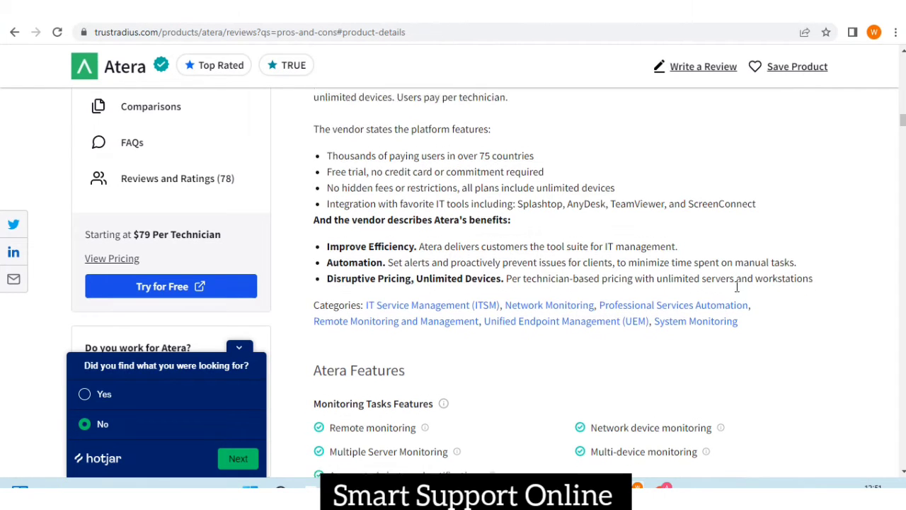
Scroll through the Atera Features list covering monitoring, management, reporting and security
scroll(down, 3)
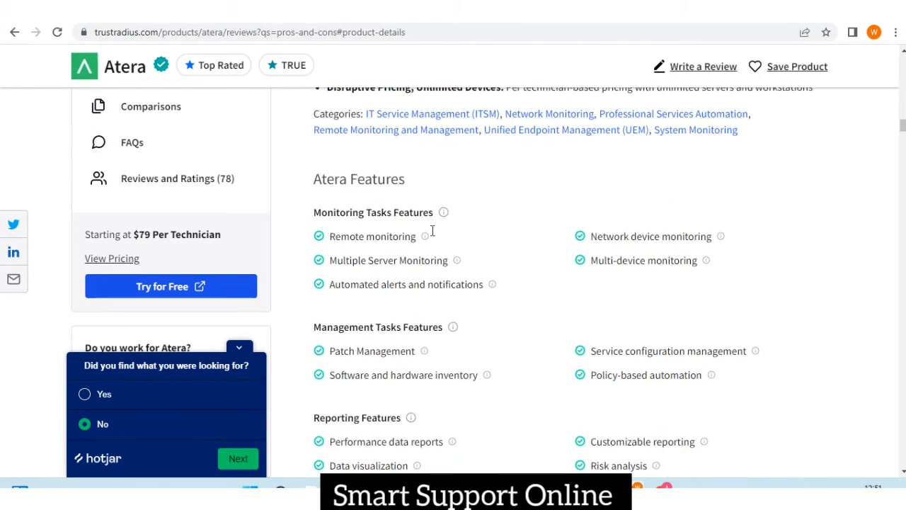
mouse_move(444, 212)
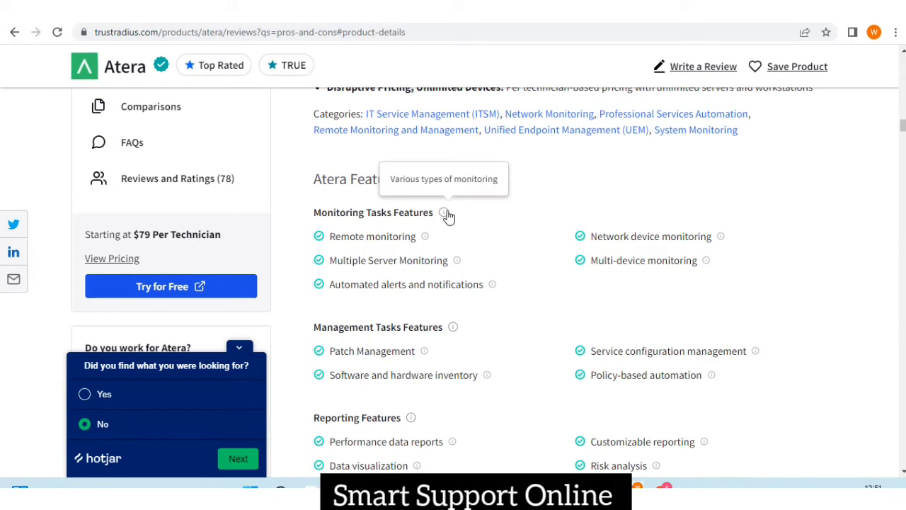
mouse_move(442, 223)
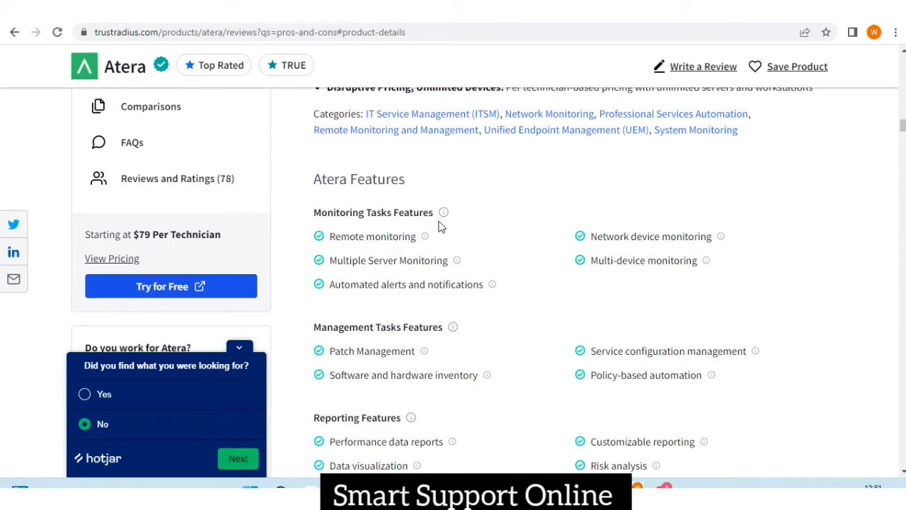
mouse_move(432, 250)
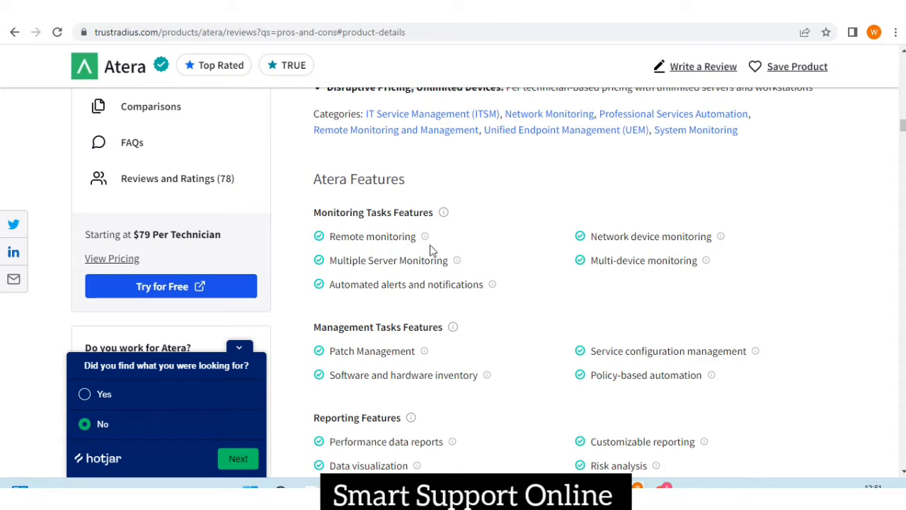
mouse_move(448, 278)
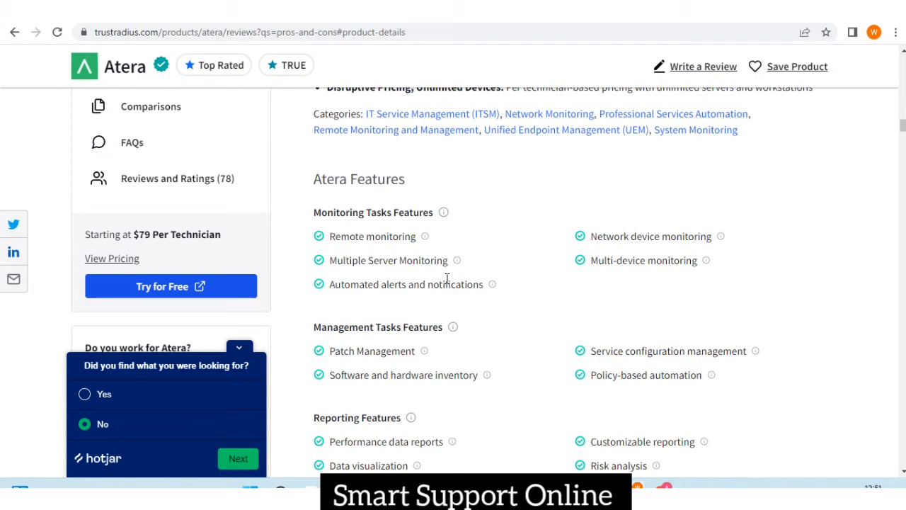
mouse_move(428, 300)
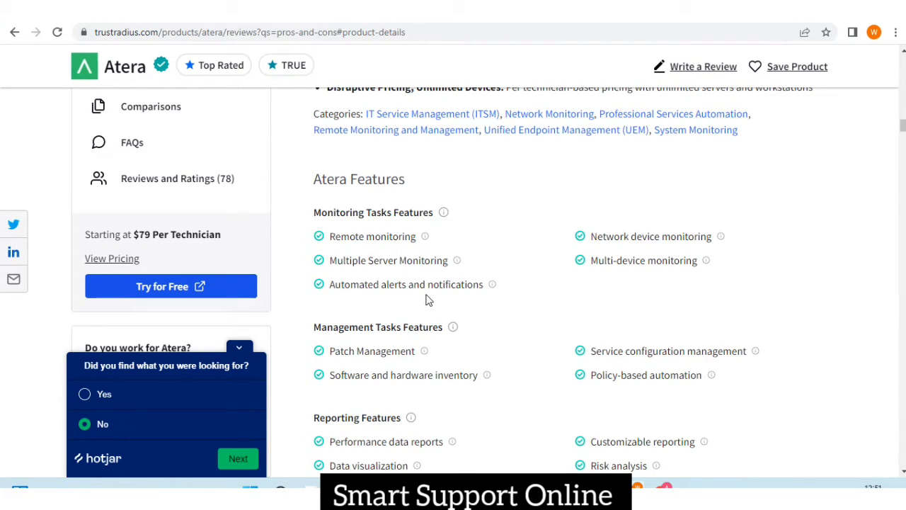
mouse_move(357, 347)
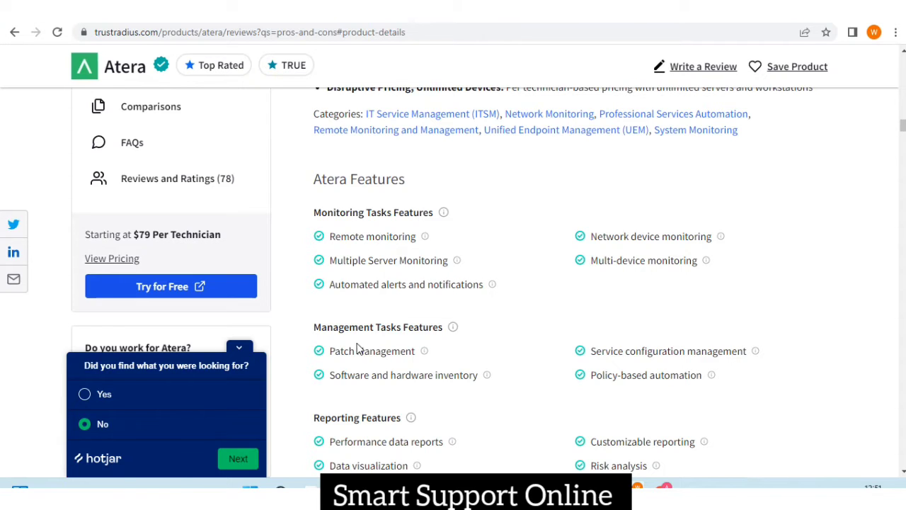
mouse_move(369, 434)
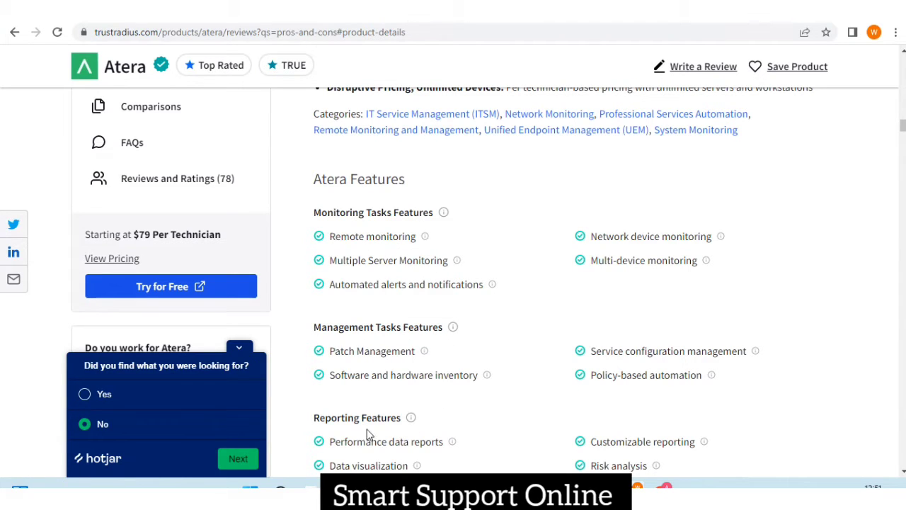
mouse_move(389, 431)
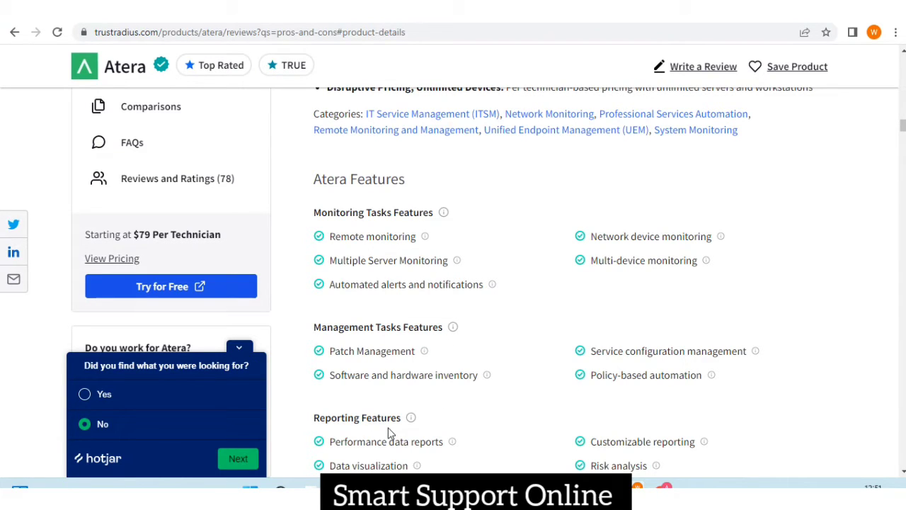
scroll(down, 3)
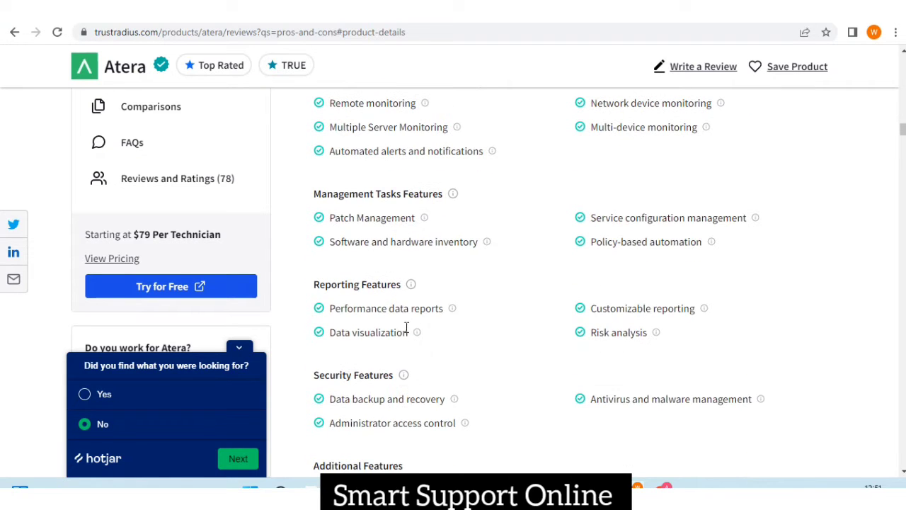
scroll(up, 3)
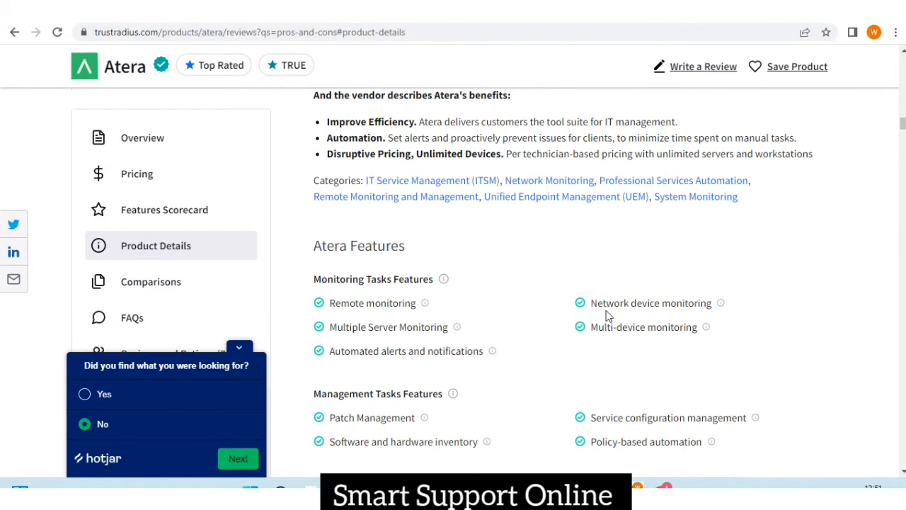
mouse_move(617, 350)
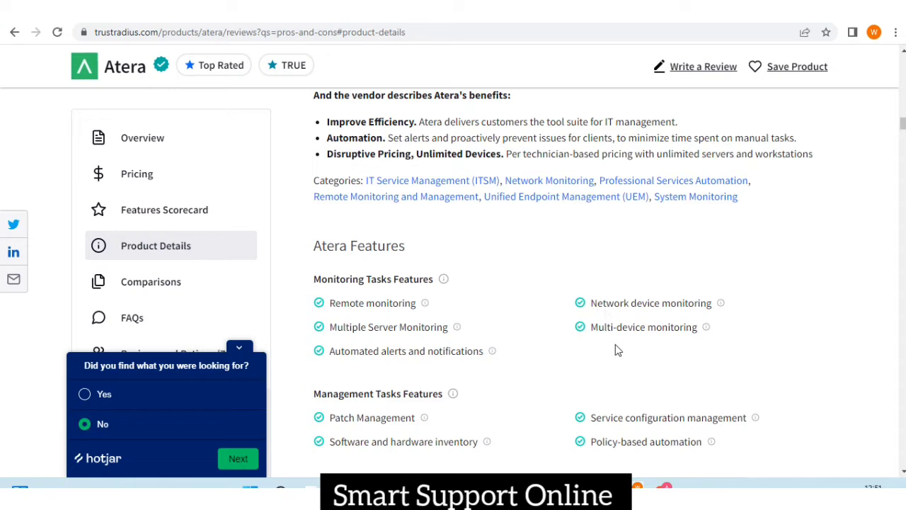
mouse_move(681, 340)
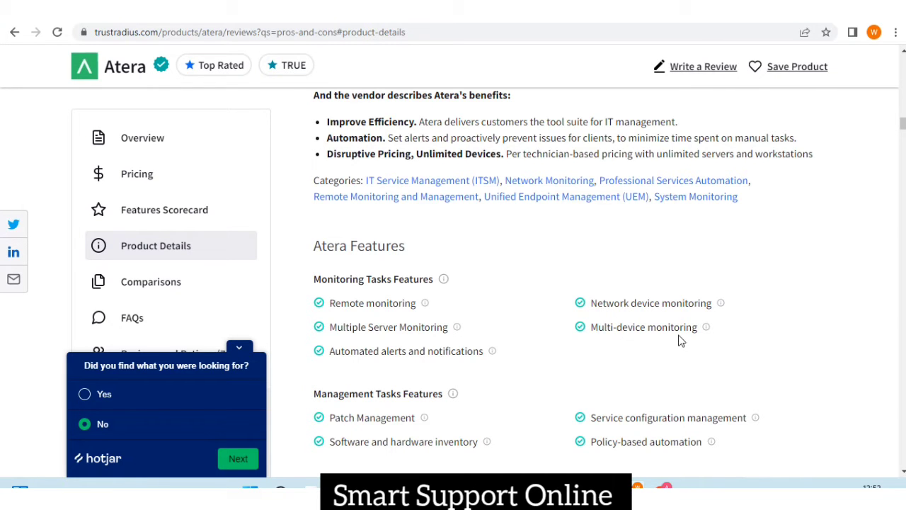
scroll(down, 3)
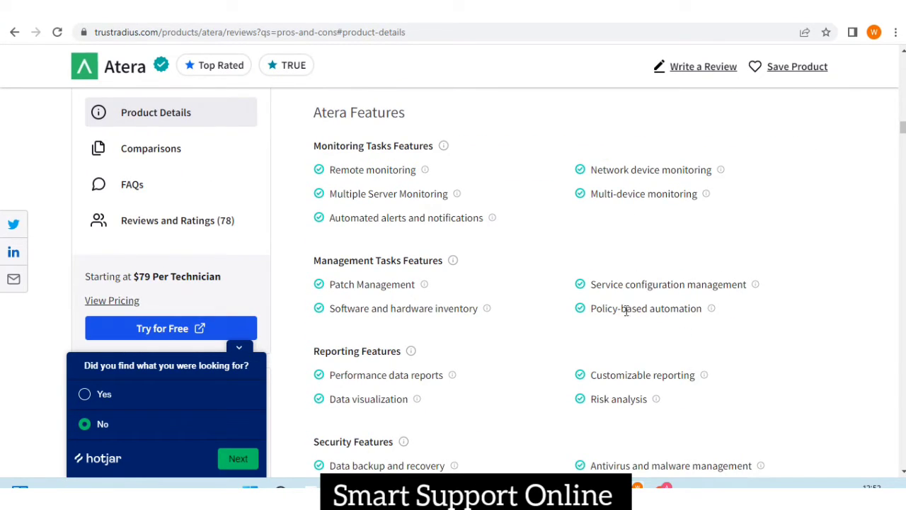
mouse_move(623, 303)
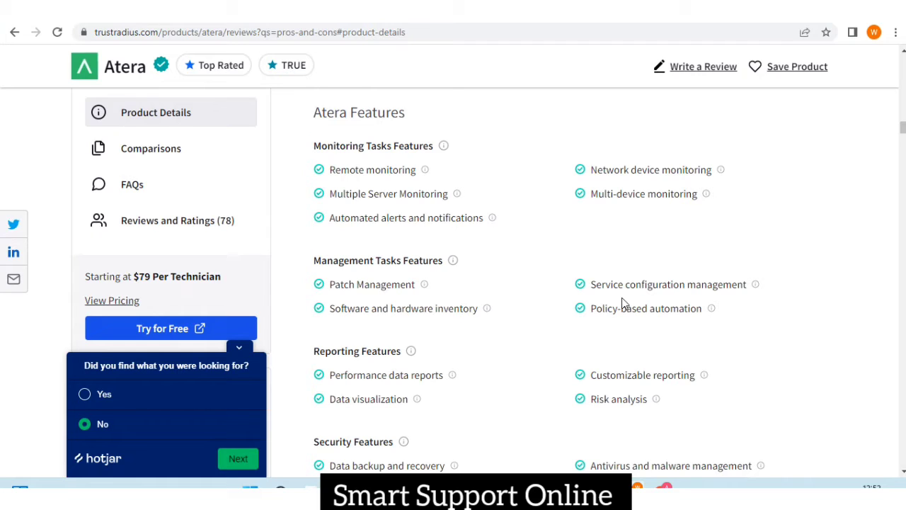
mouse_move(620, 328)
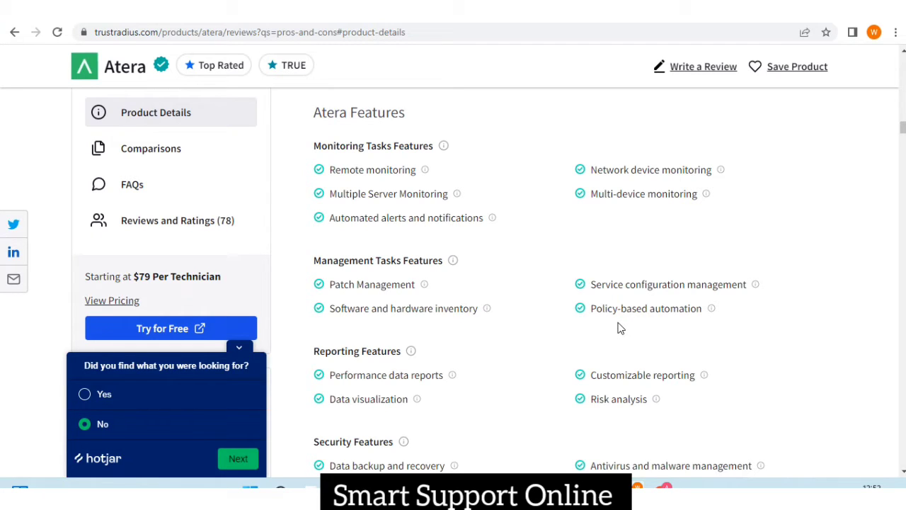
mouse_move(632, 388)
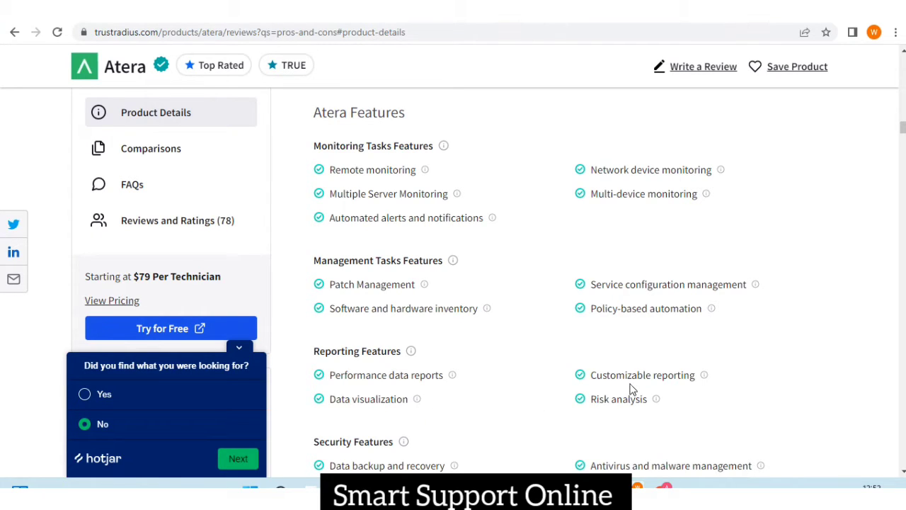
scroll(down, 3)
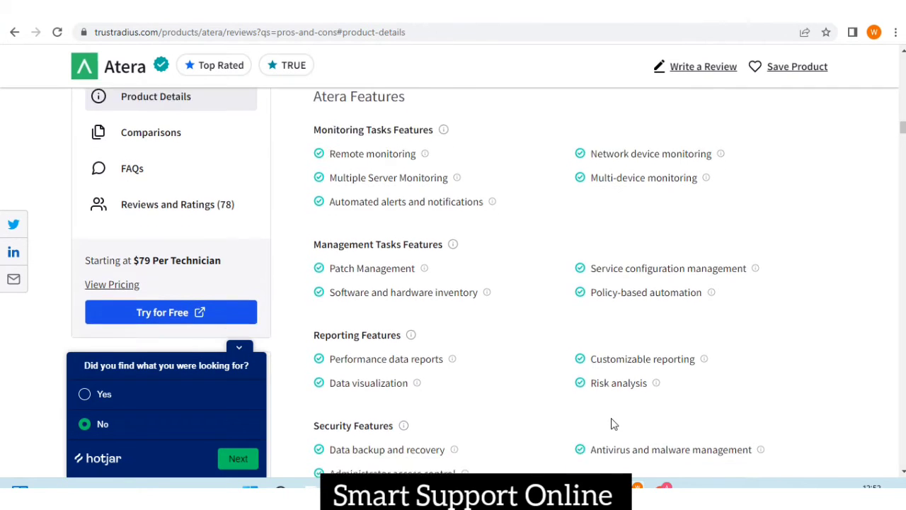
Move past Additional Features and Screenshots to the Pricing section with Pro $79, Growth $119 and Power $149
scroll(down, 3)
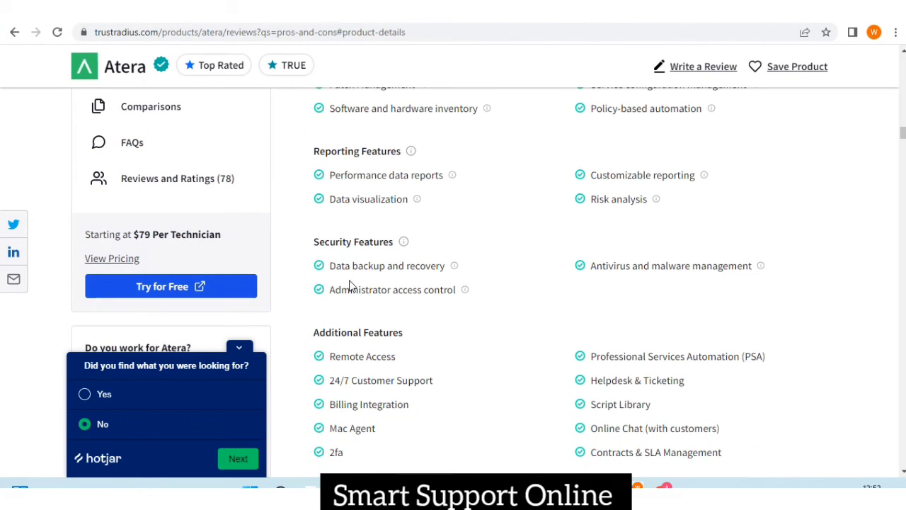
mouse_move(414, 282)
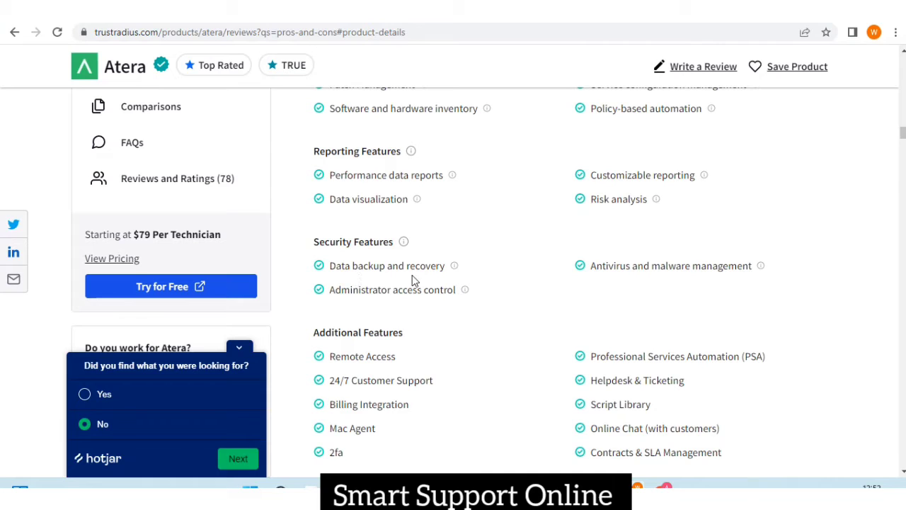
mouse_move(361, 309)
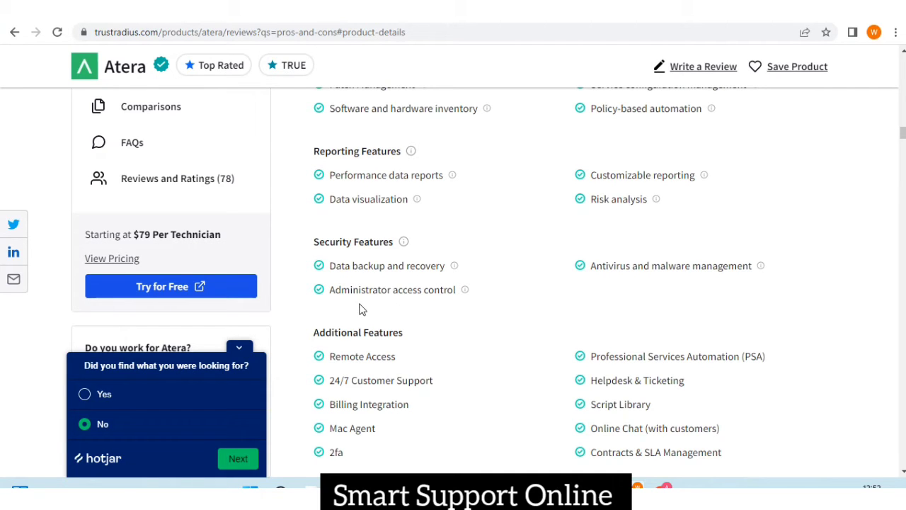
mouse_move(446, 305)
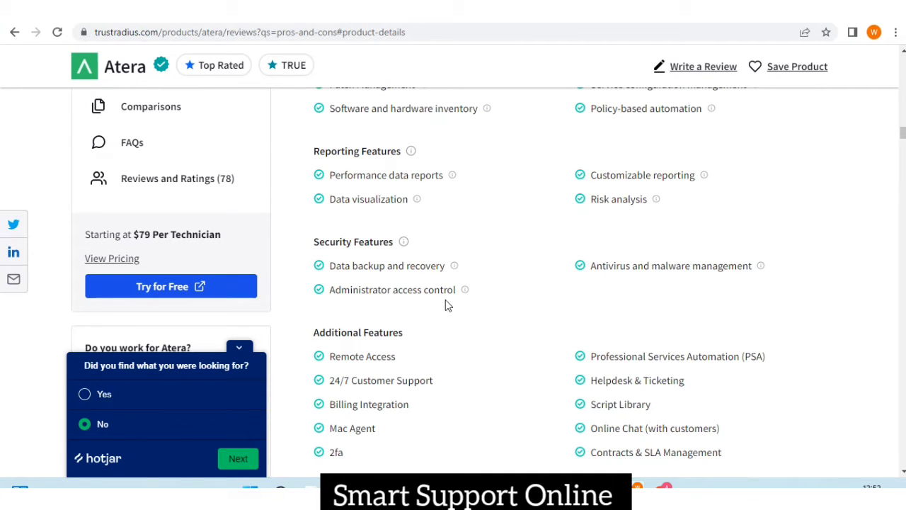
mouse_move(636, 286)
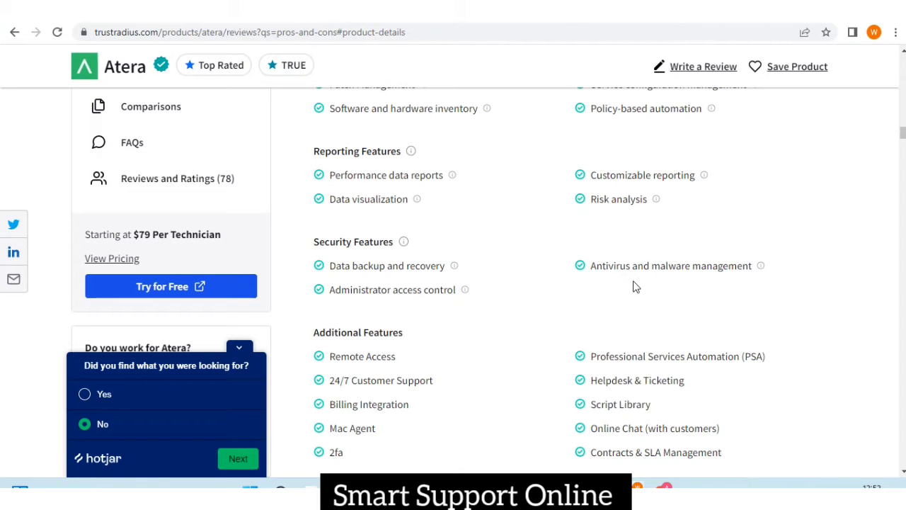
mouse_move(456, 354)
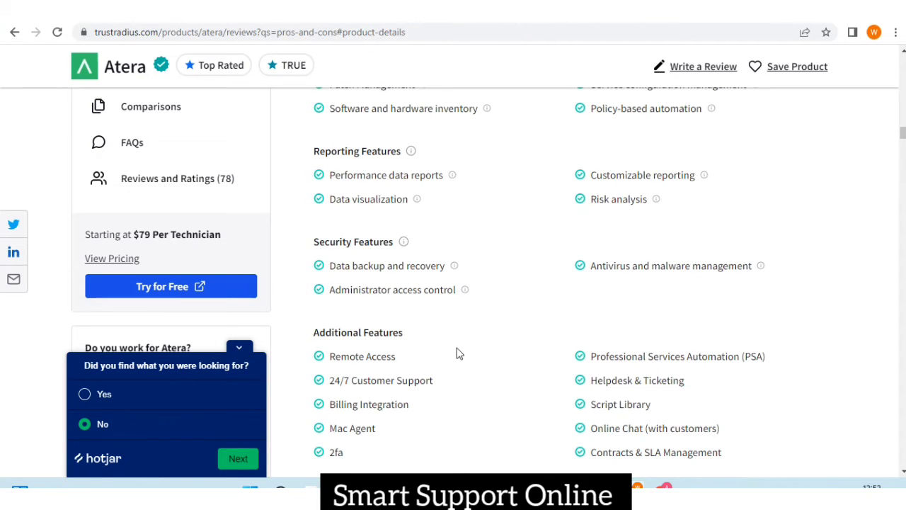
scroll(down, 3)
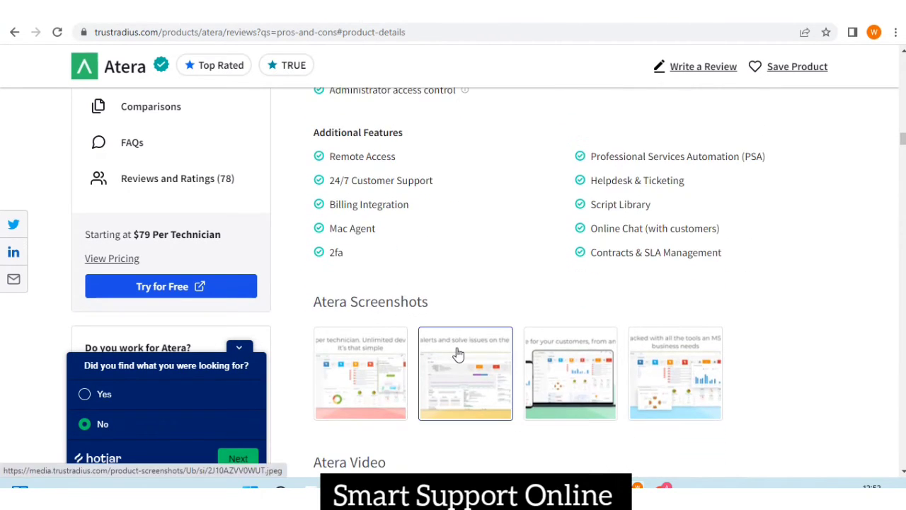
scroll(up, 3)
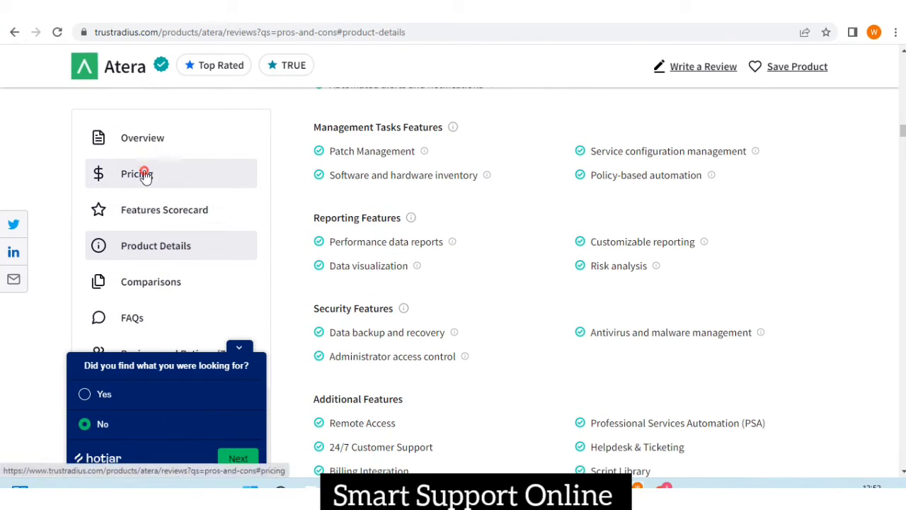
click(136, 173)
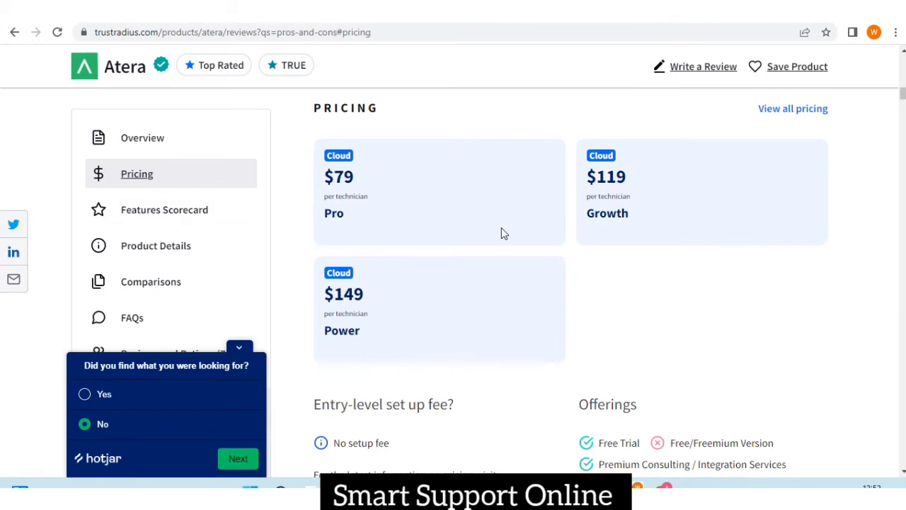
mouse_move(380, 192)
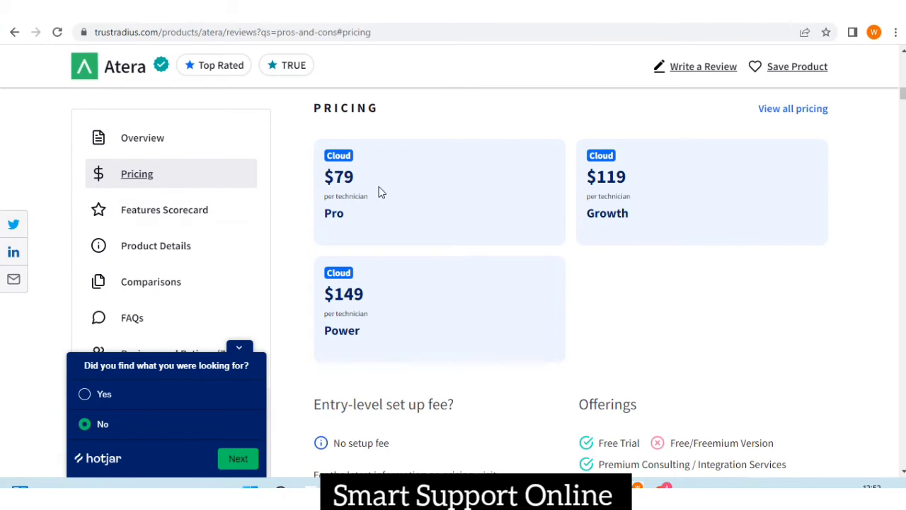
mouse_move(375, 170)
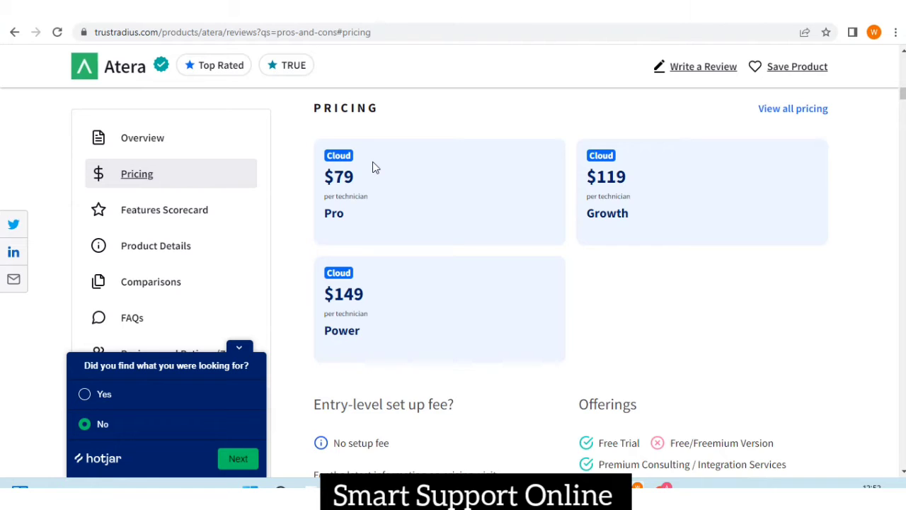
mouse_move(365, 223)
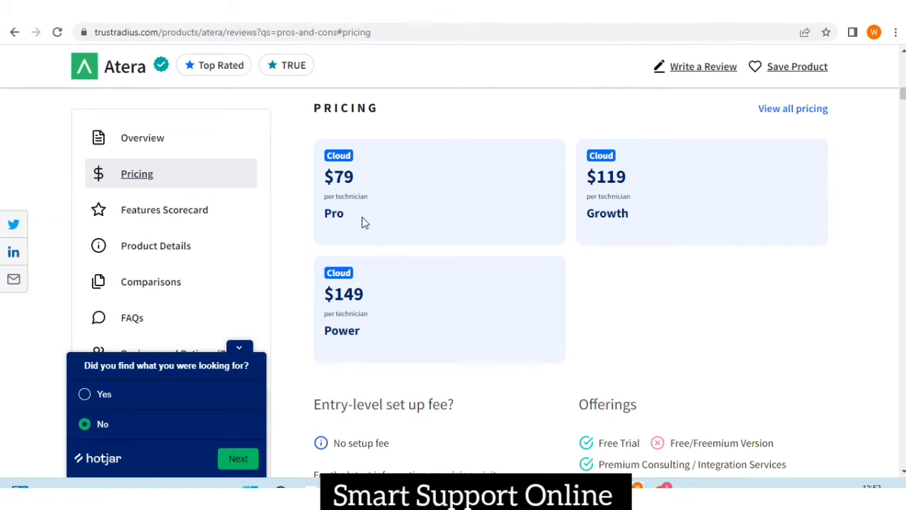
mouse_move(632, 232)
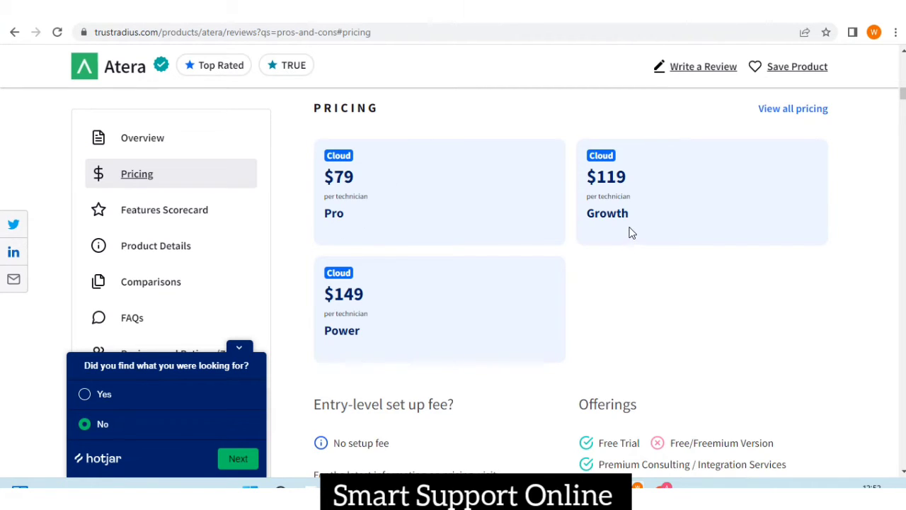
mouse_move(634, 211)
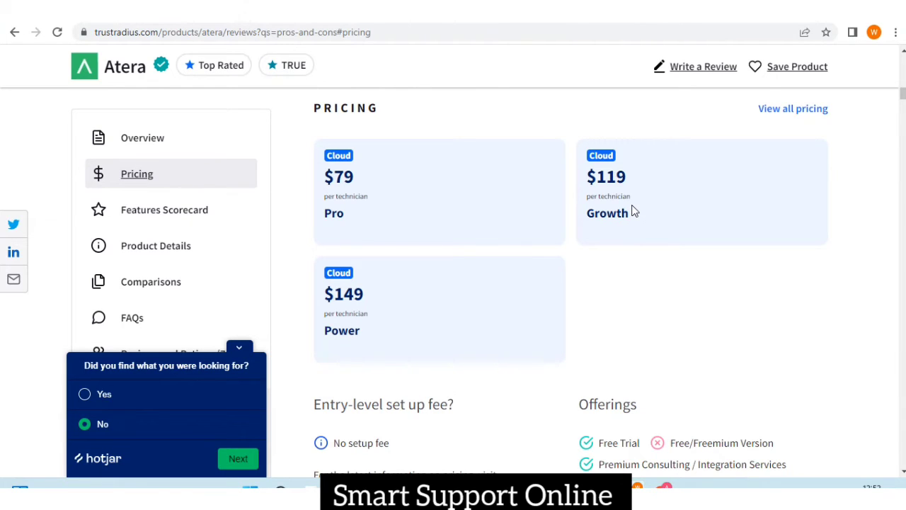
mouse_move(408, 323)
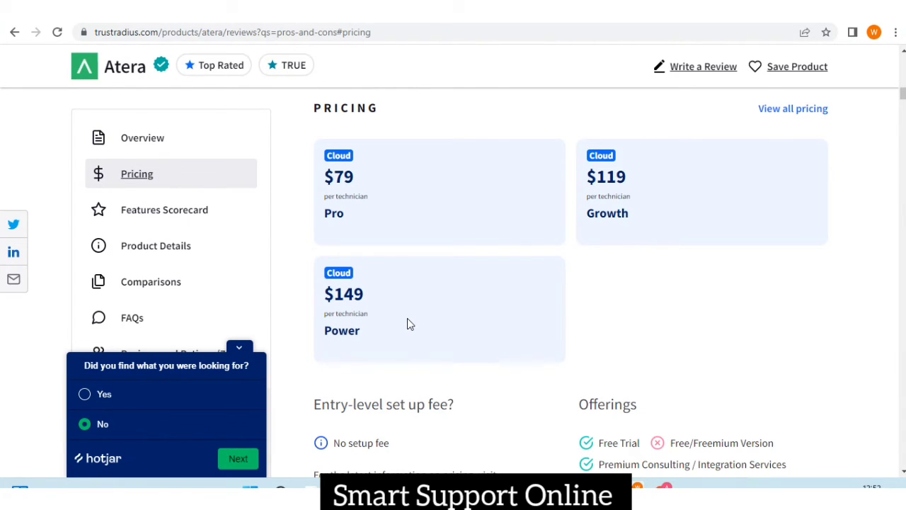
mouse_move(377, 336)
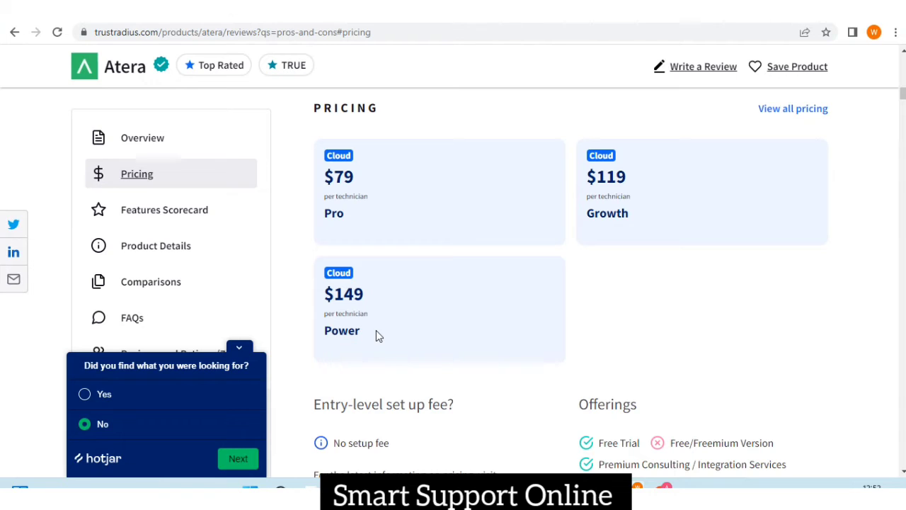
mouse_move(170, 282)
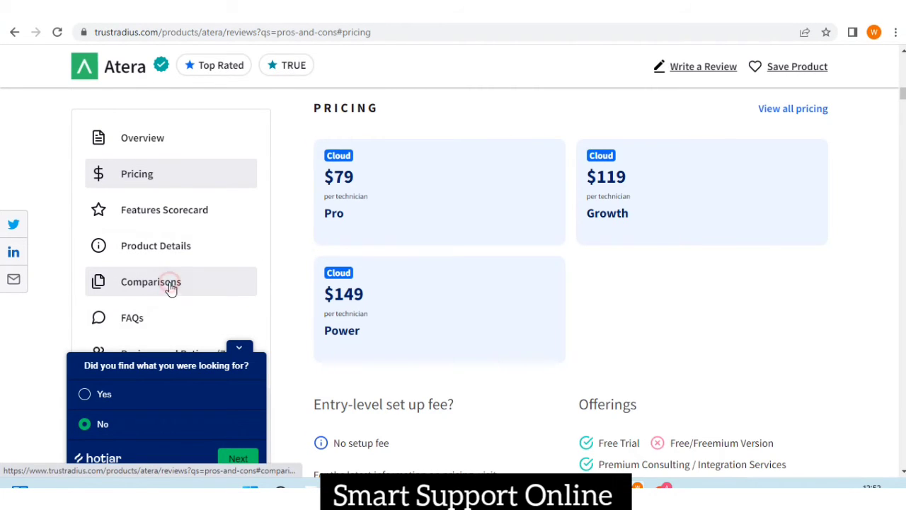
Show the Compare with grid listing NinjaOne, N-able RMM, Datto SIRIS and Pulseway
click(150, 282)
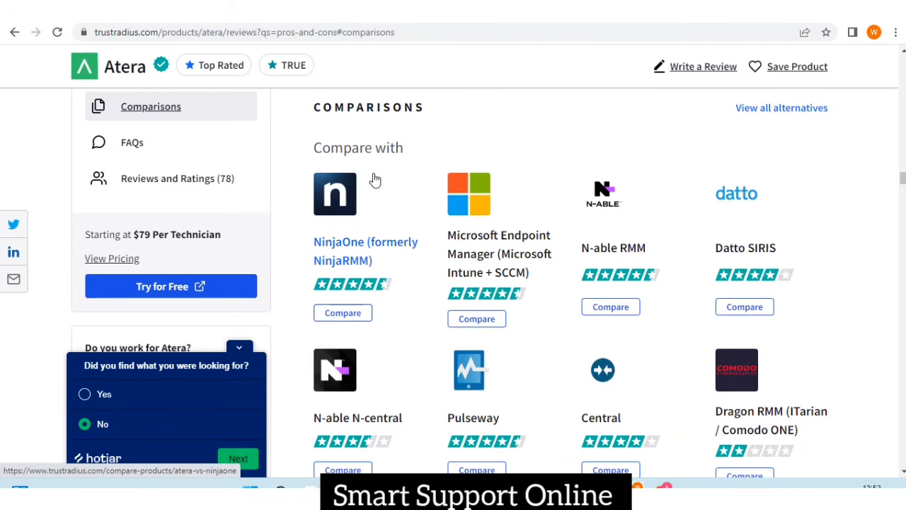
mouse_move(361, 260)
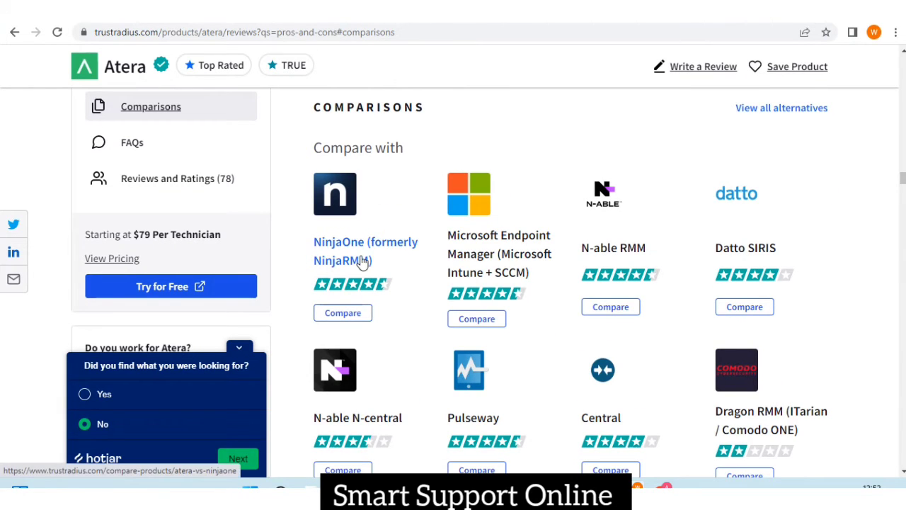
mouse_move(541, 262)
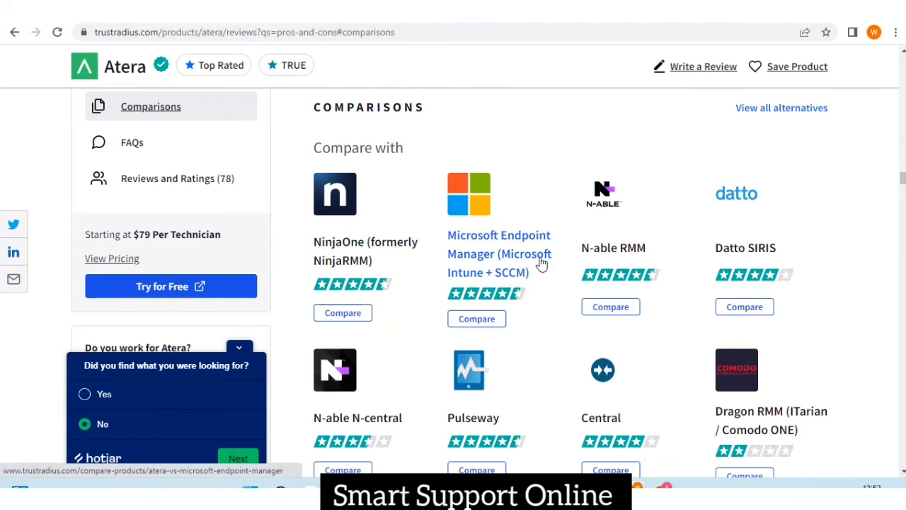
mouse_move(765, 246)
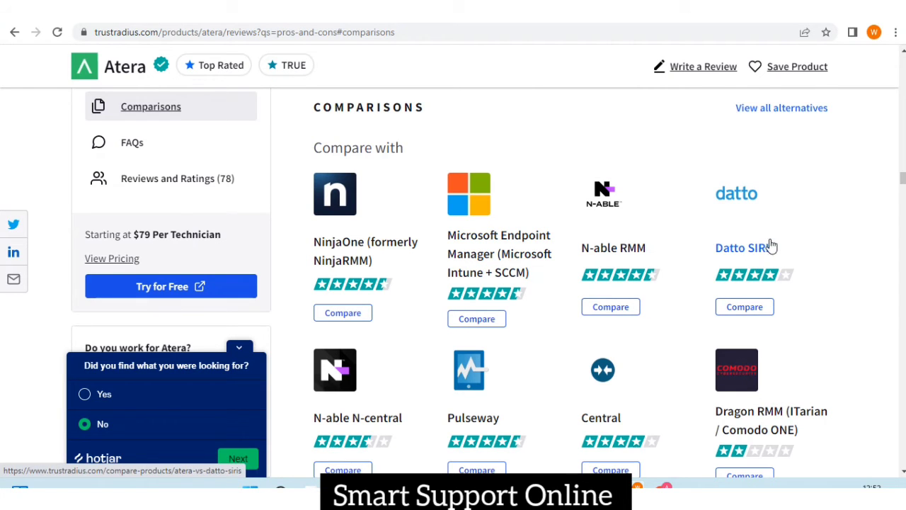
scroll(down, 3)
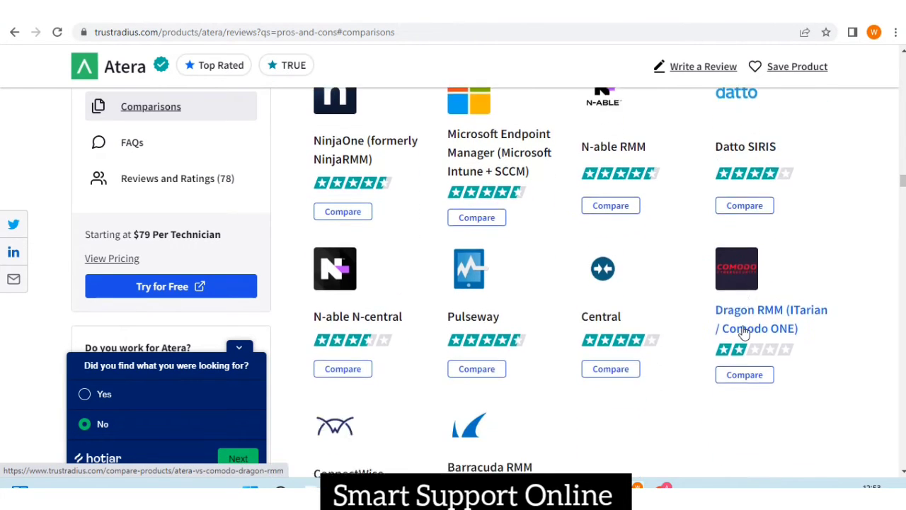
scroll(down, 3)
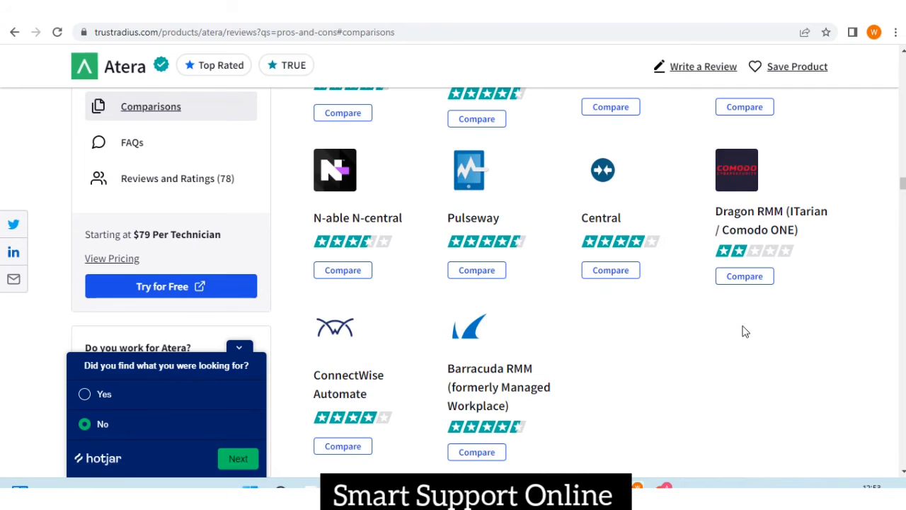
scroll(up, 3)
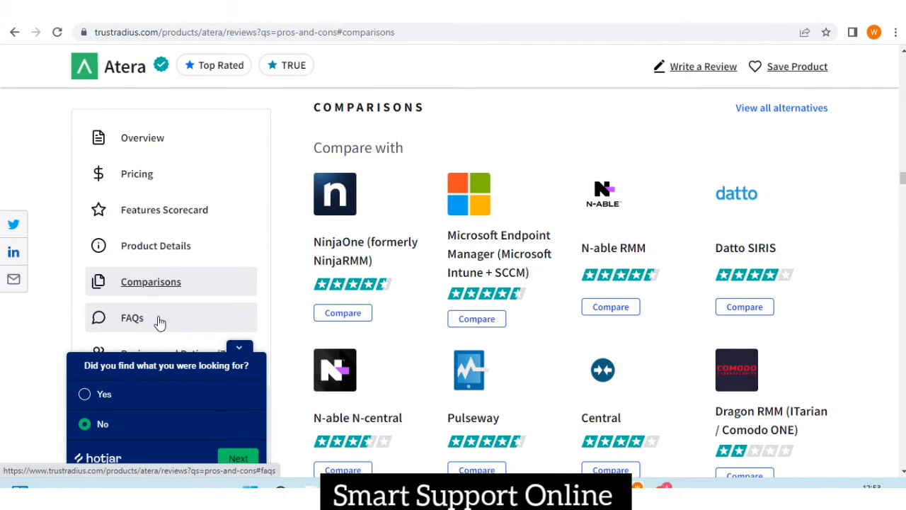
click(132, 317)
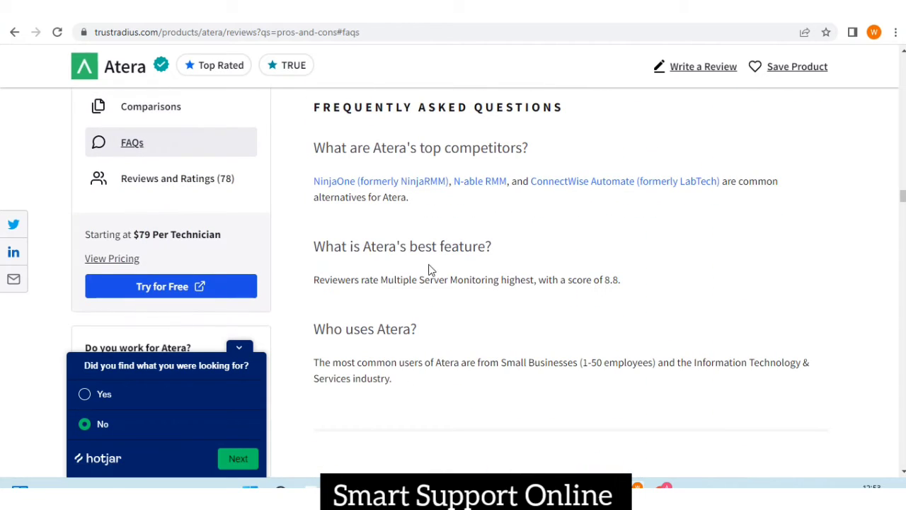
mouse_move(480, 182)
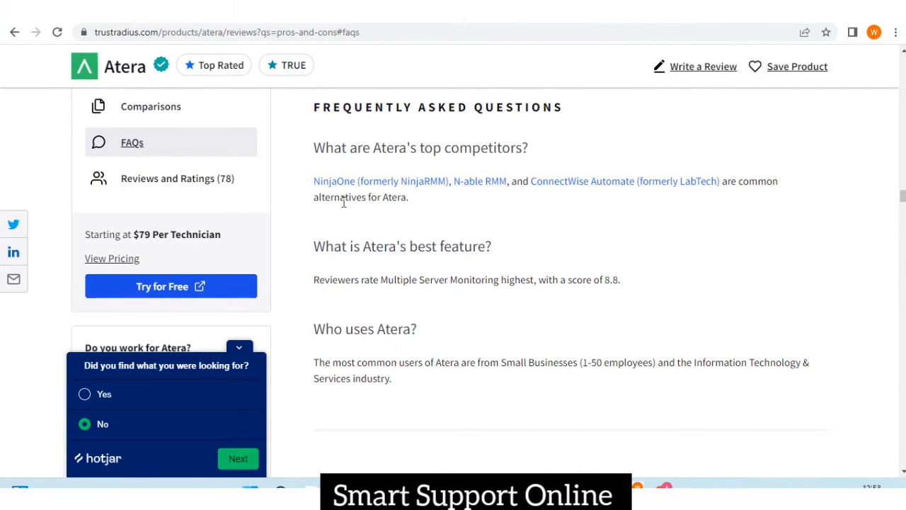
mouse_move(621, 194)
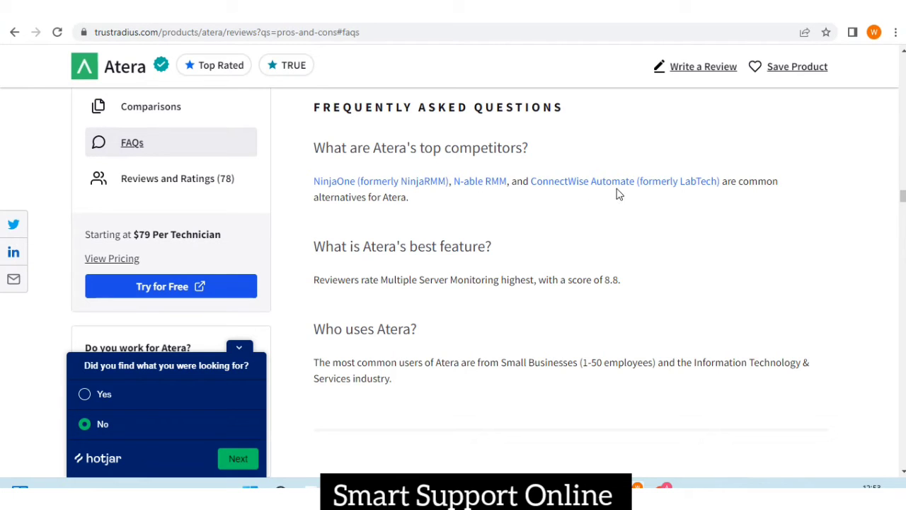
mouse_move(640, 204)
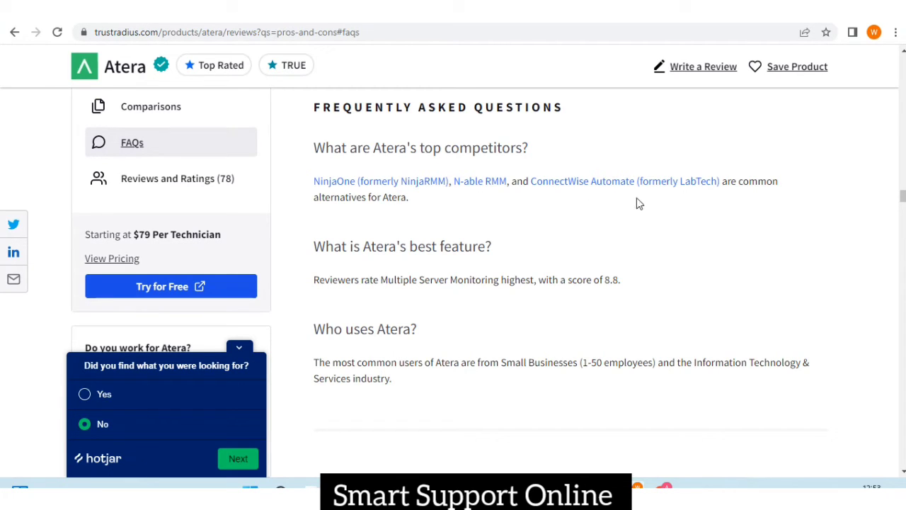
mouse_move(402, 218)
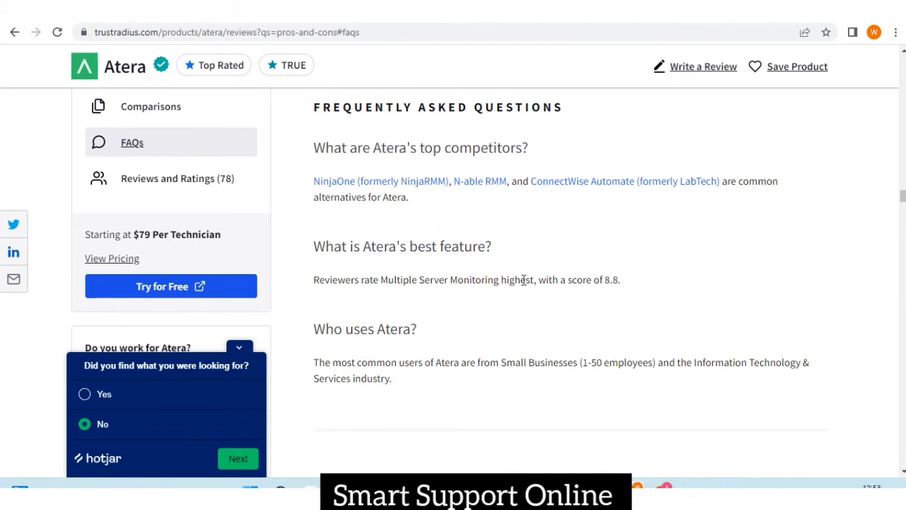
mouse_move(418, 303)
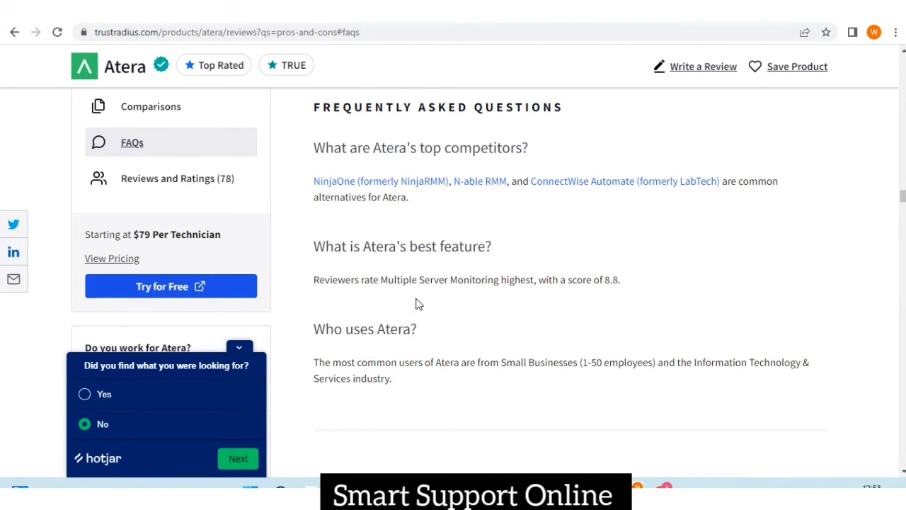
mouse_move(584, 303)
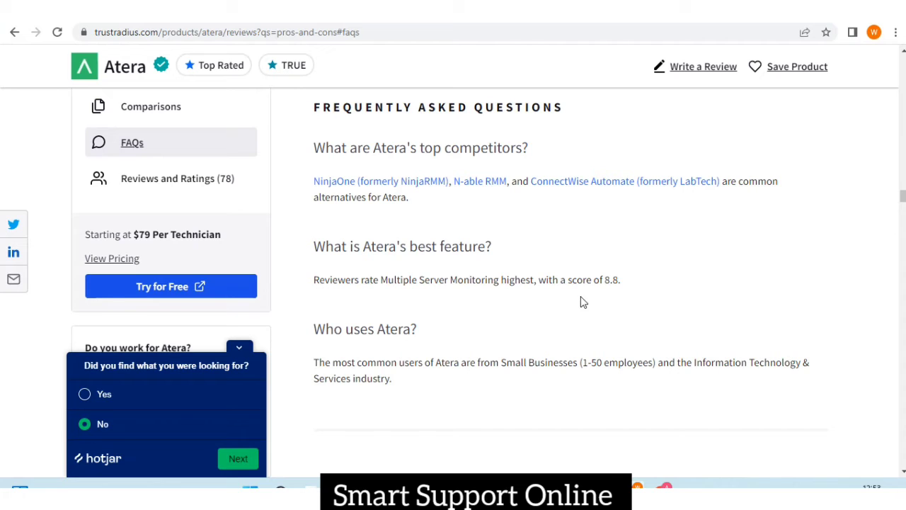
mouse_move(527, 360)
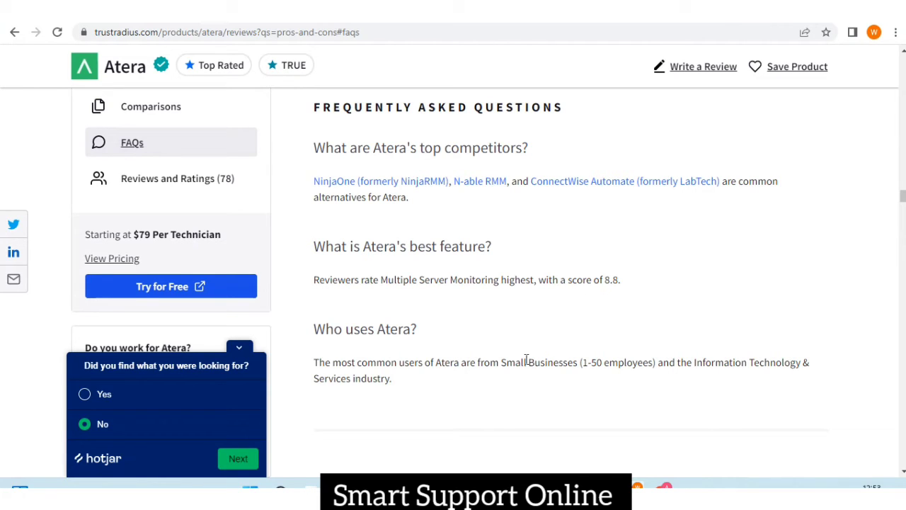
scroll(down, 3)
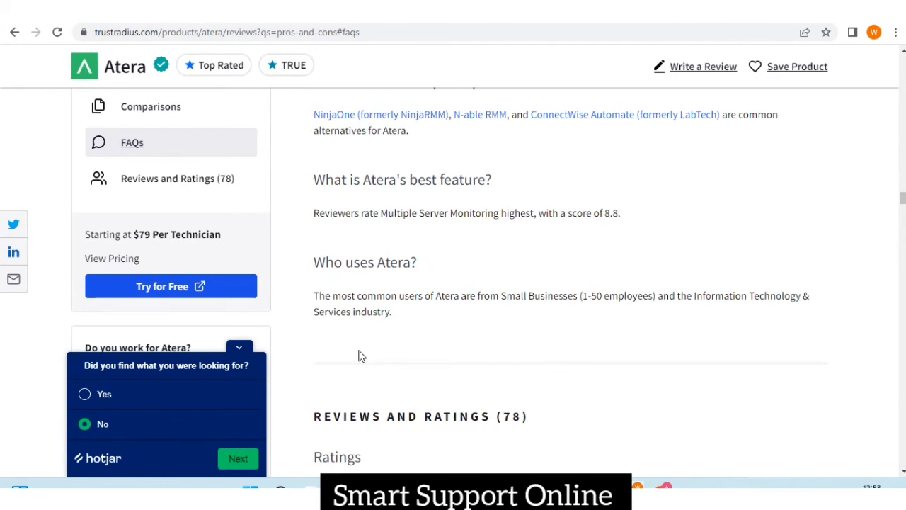
mouse_move(509, 311)
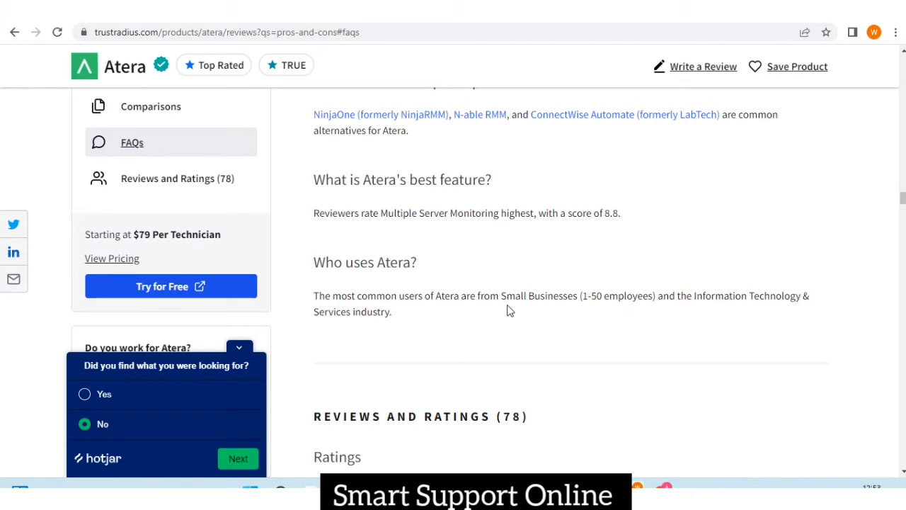
mouse_move(599, 320)
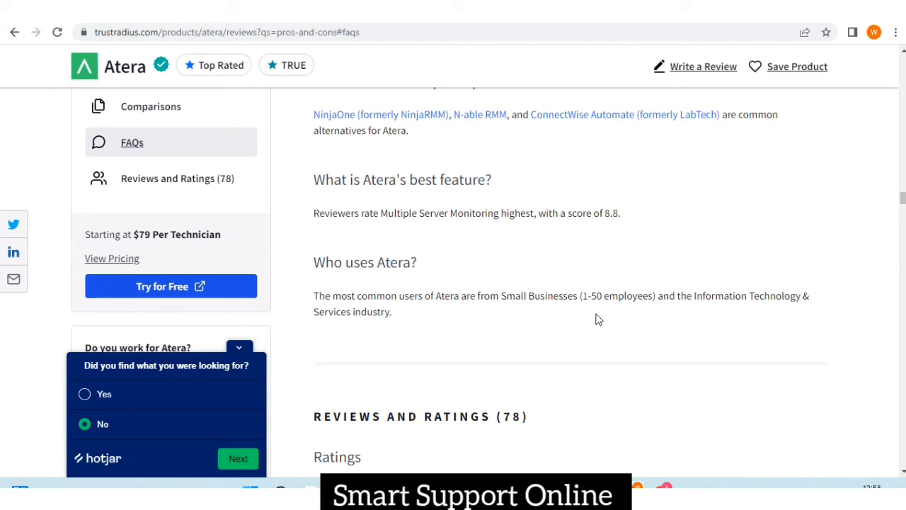
mouse_move(742, 320)
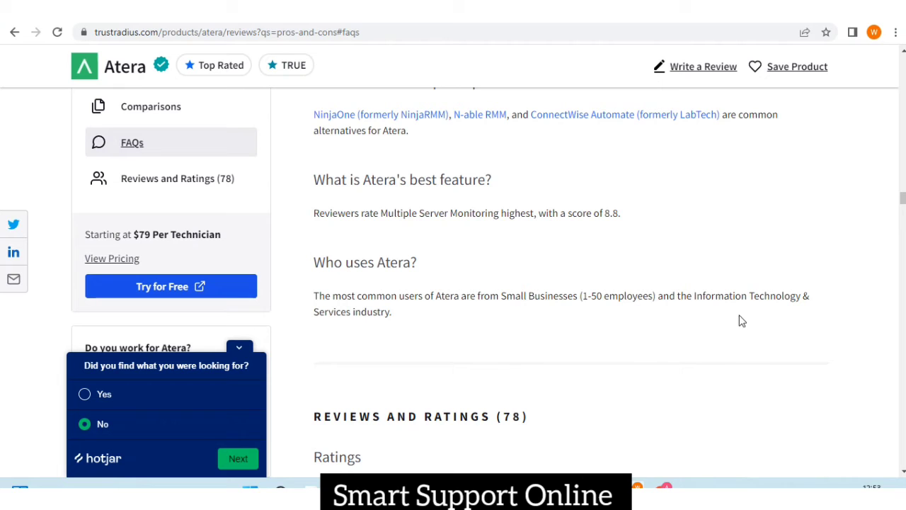
mouse_move(421, 328)
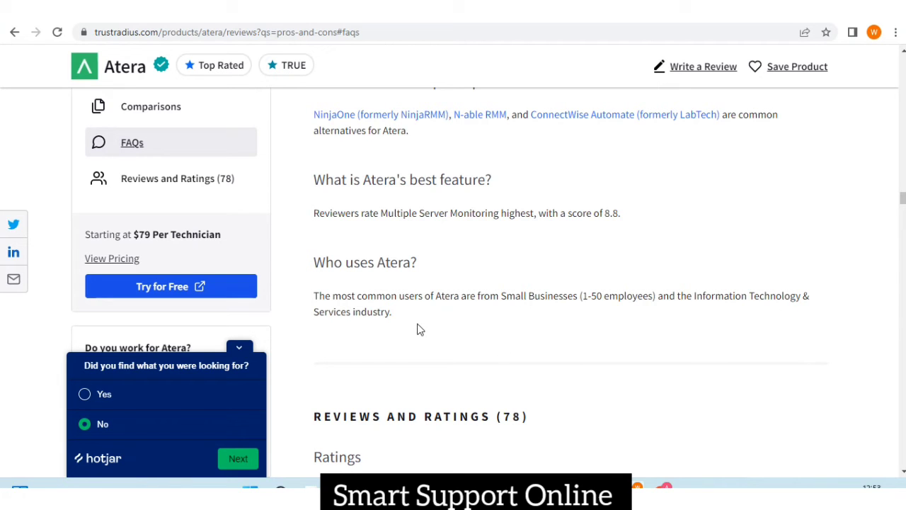
Scroll through the Reviews and Ratings (78) section and the first two reviews' pros and cons, including the 9/10 'Atera RMM' review
scroll(down, 3)
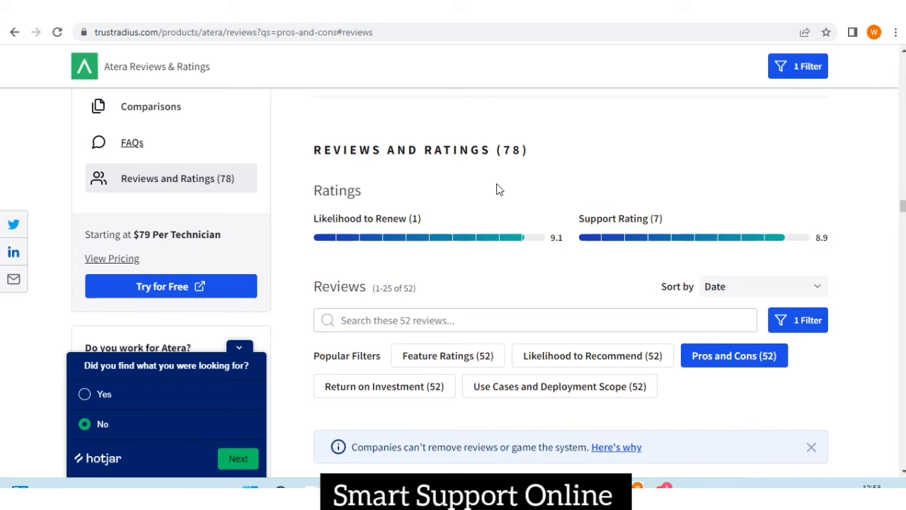
scroll(down, 3)
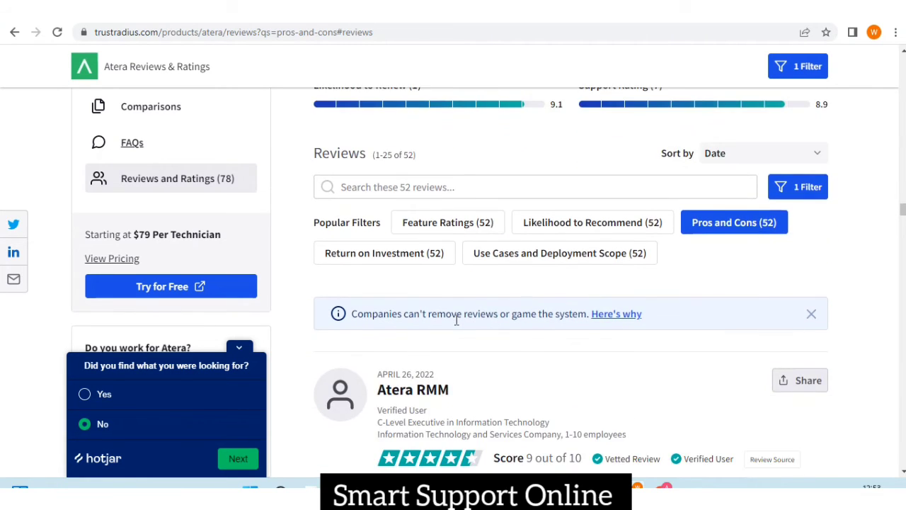
scroll(down, 3)
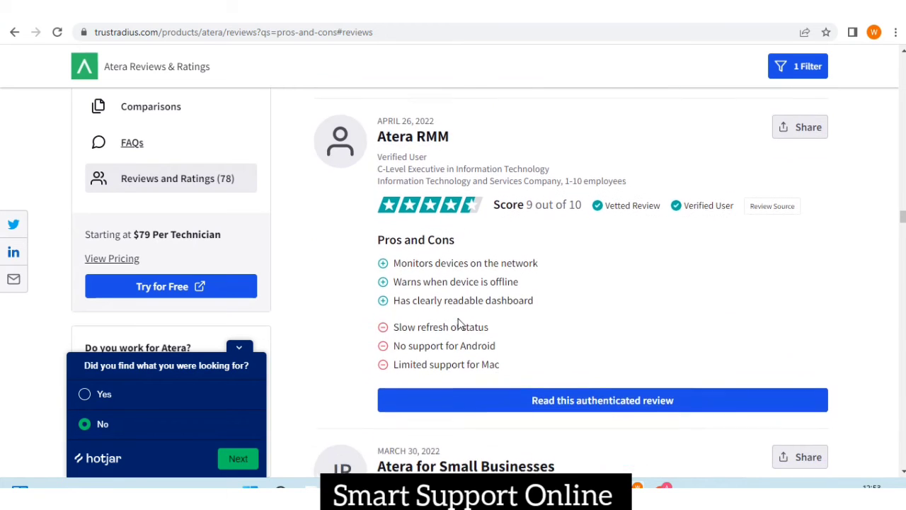
scroll(up, 3)
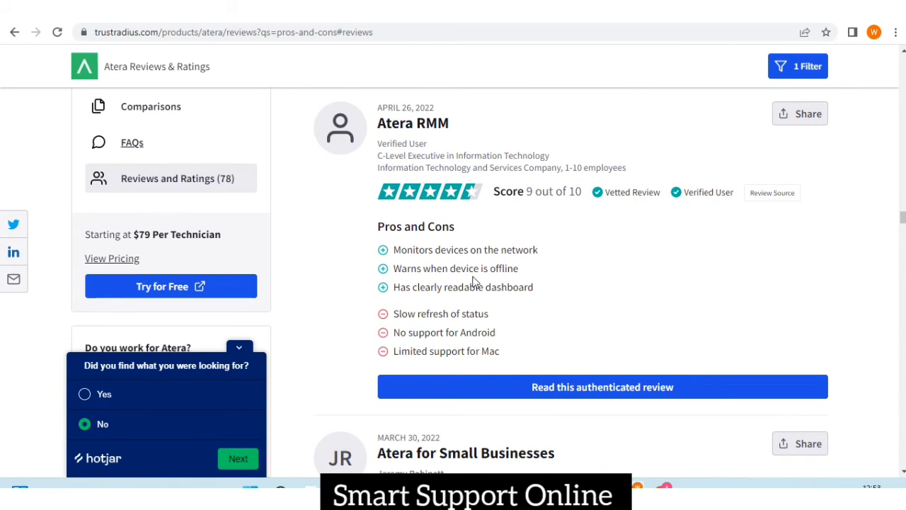
mouse_move(527, 264)
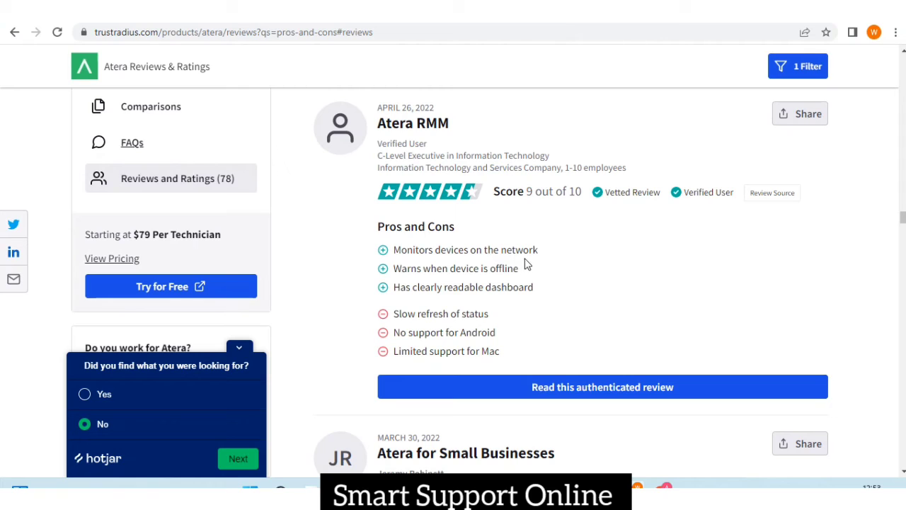
mouse_move(479, 282)
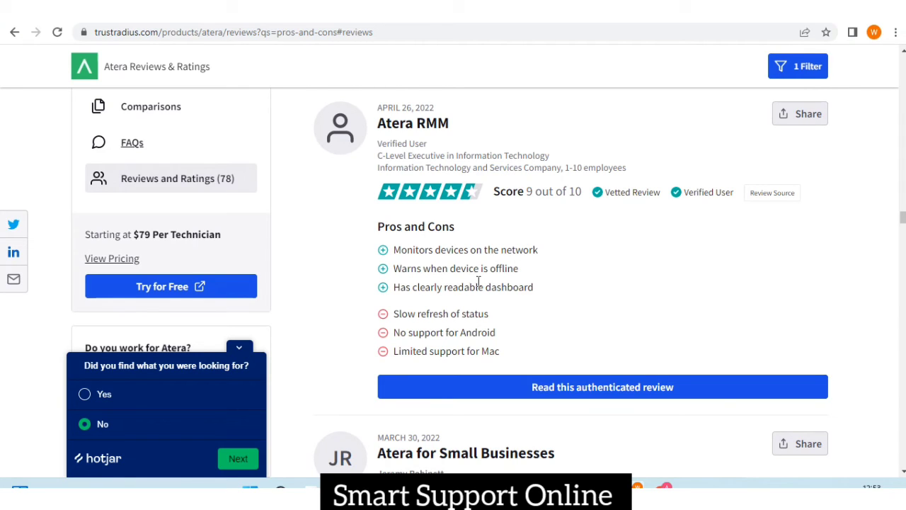
mouse_move(434, 309)
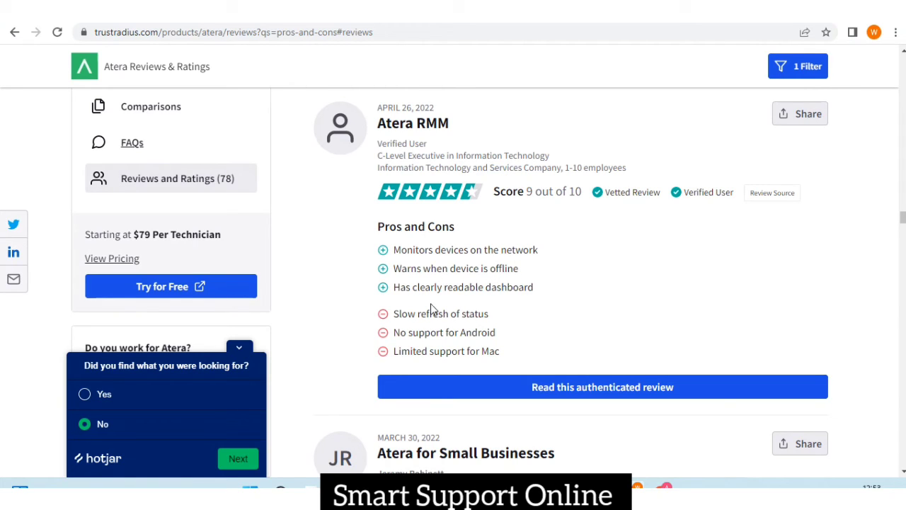
mouse_move(453, 272)
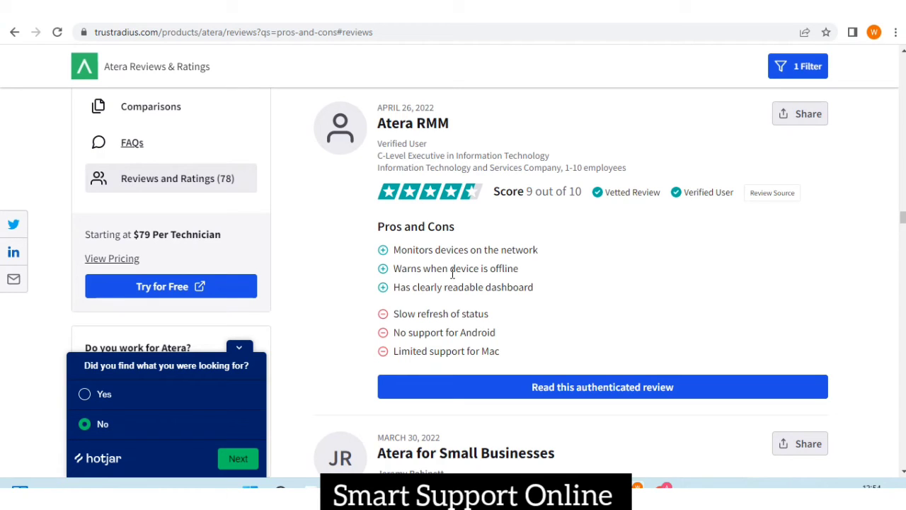
mouse_move(501, 371)
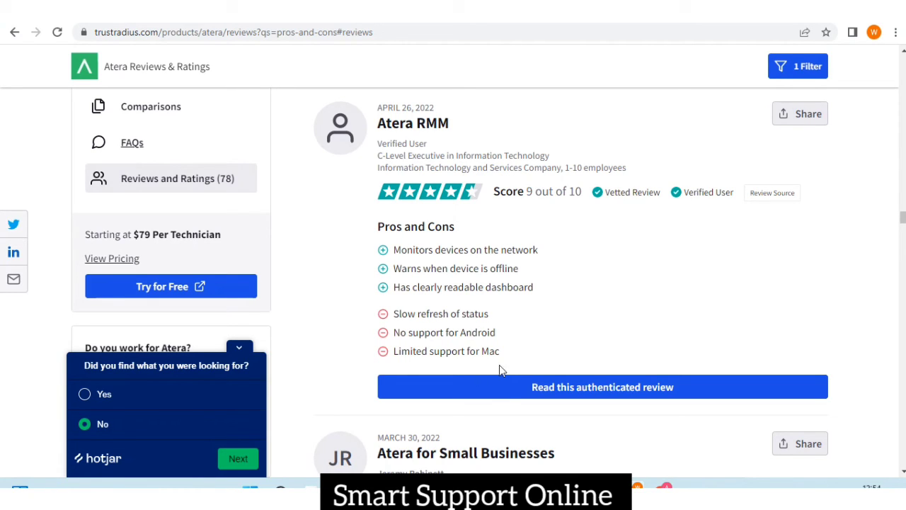
scroll(down, 3)
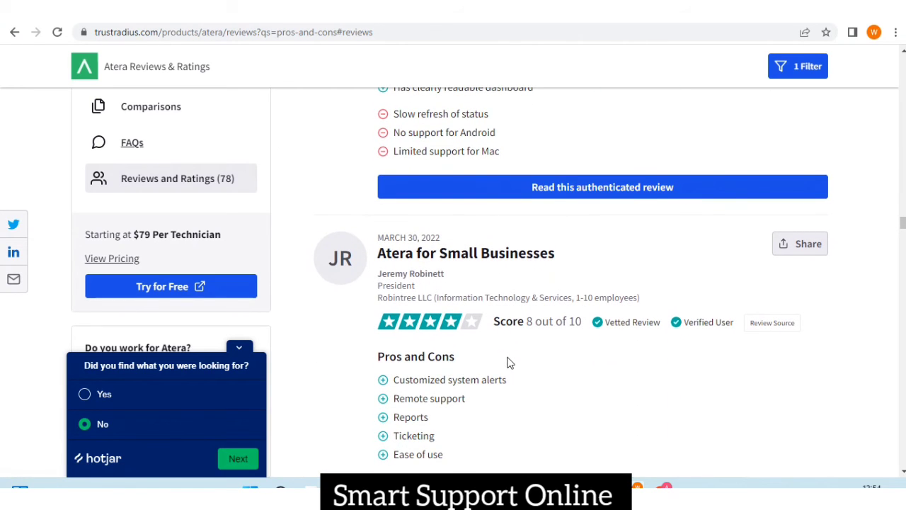
scroll(down, 3)
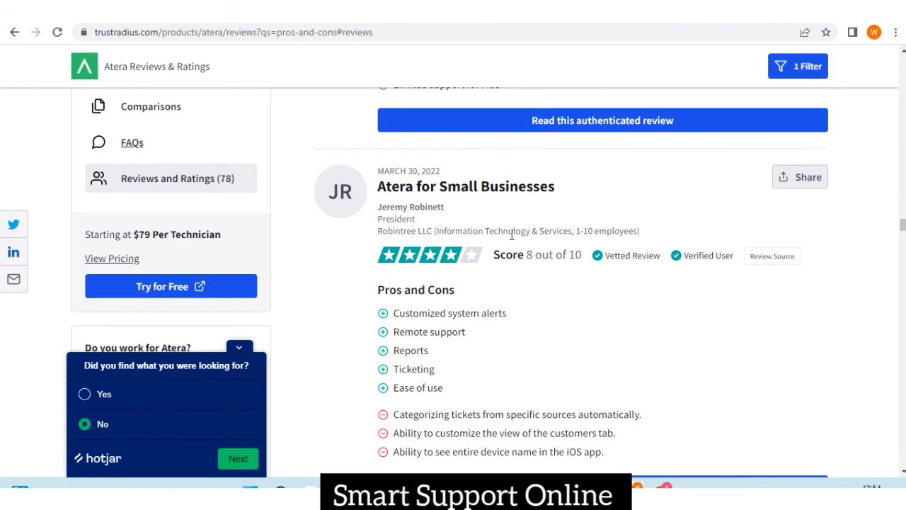
scroll(up, 3)
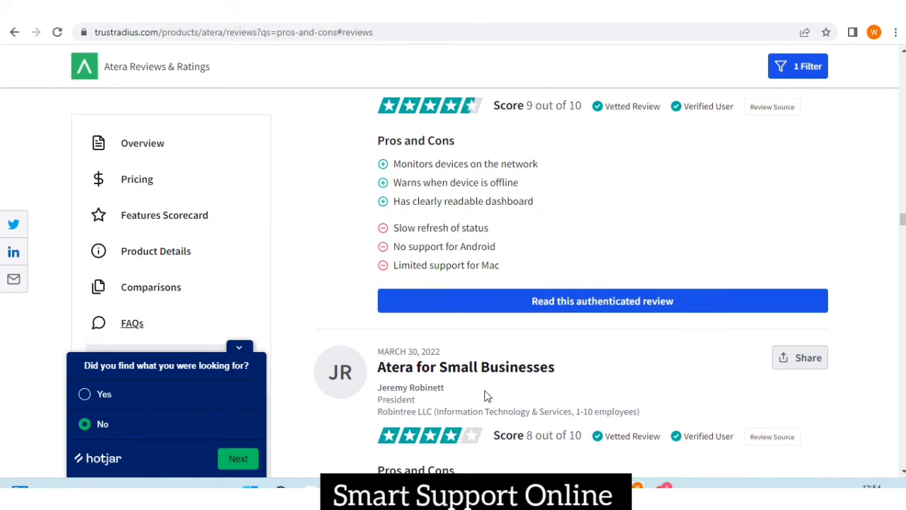
Return via FAQs to the Overview section and scroll to Reviewer Sentiment, awards and Popular Features
click(133, 323)
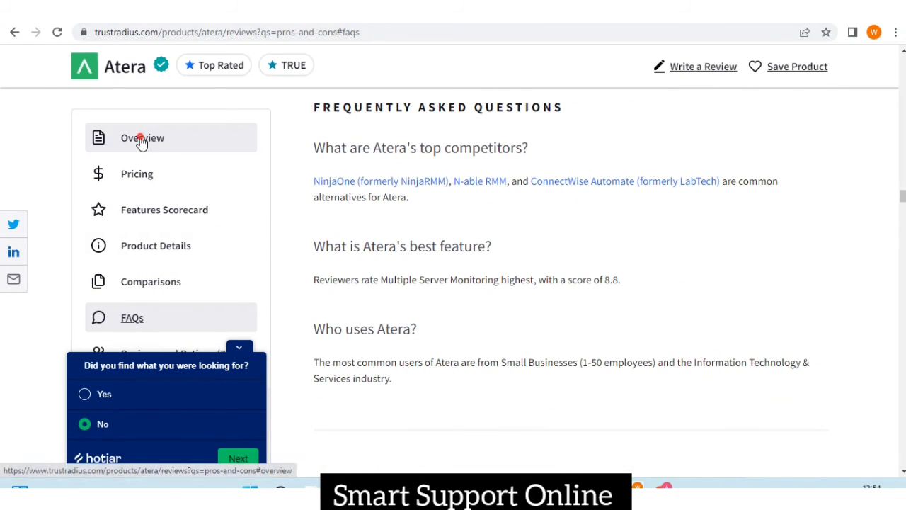
click(141, 138)
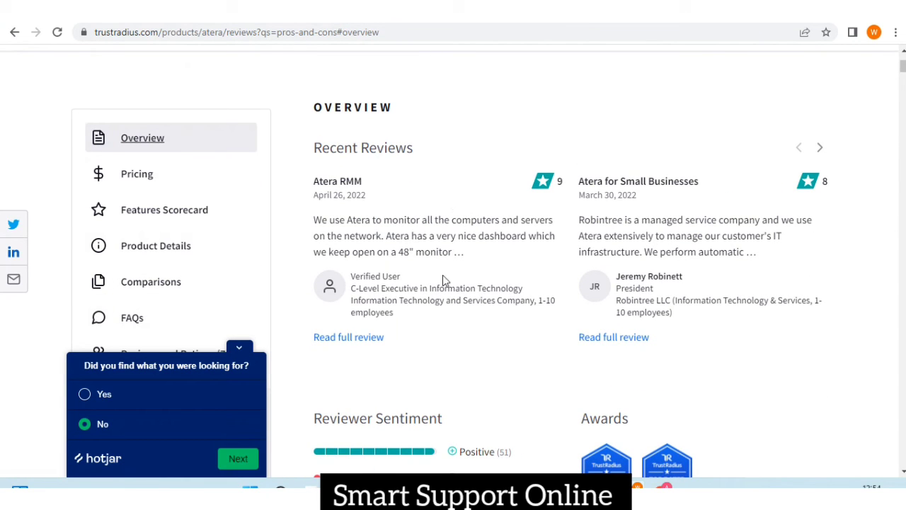
mouse_move(670, 221)
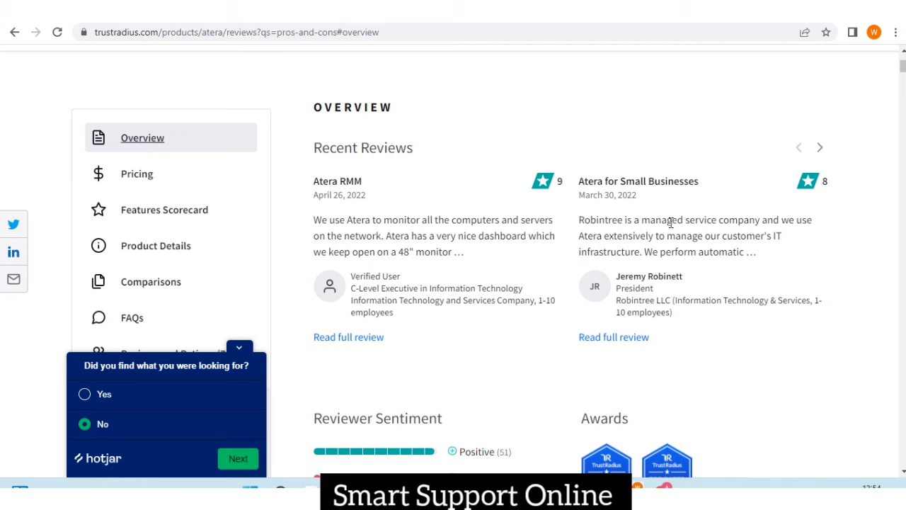
mouse_move(402, 374)
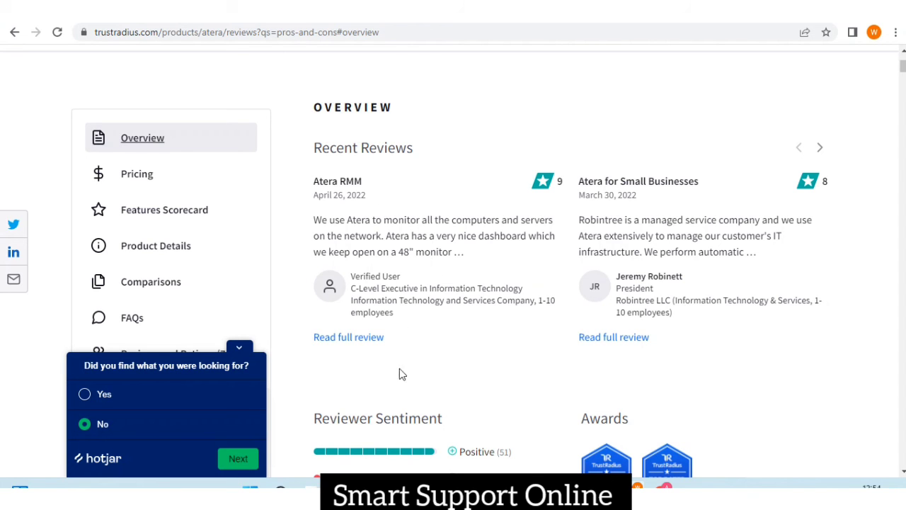
scroll(down, 3)
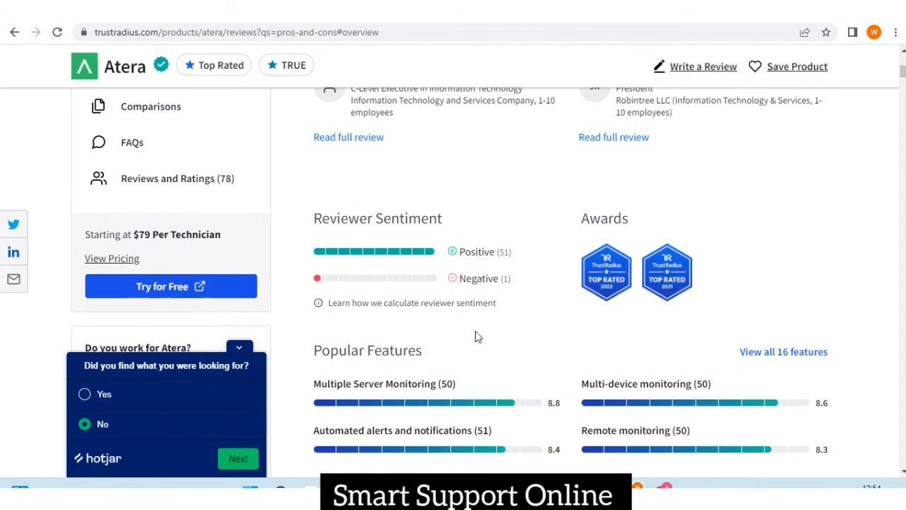
mouse_move(487, 326)
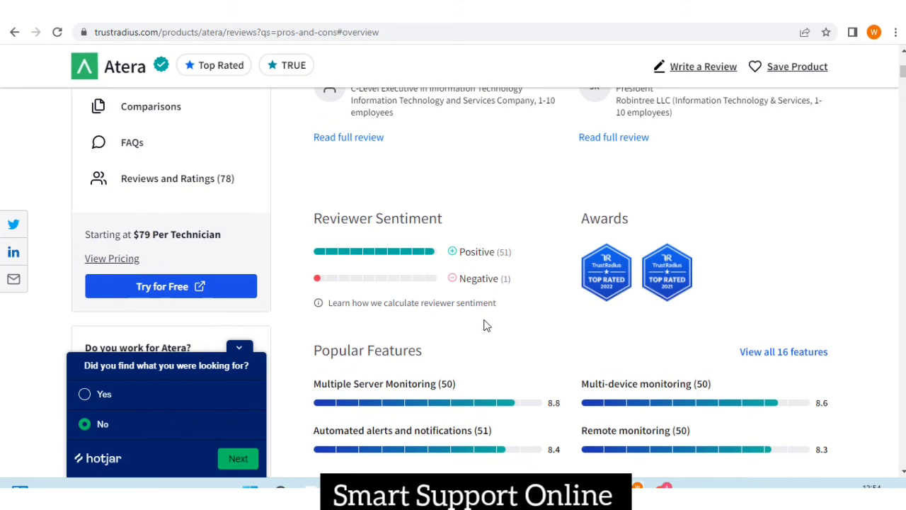